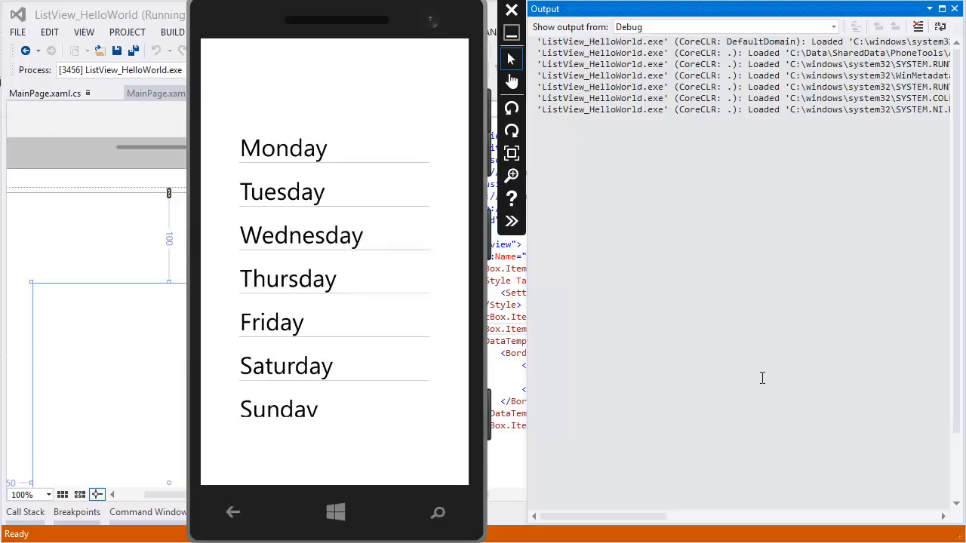
pyautogui.moveTo(279, 177)
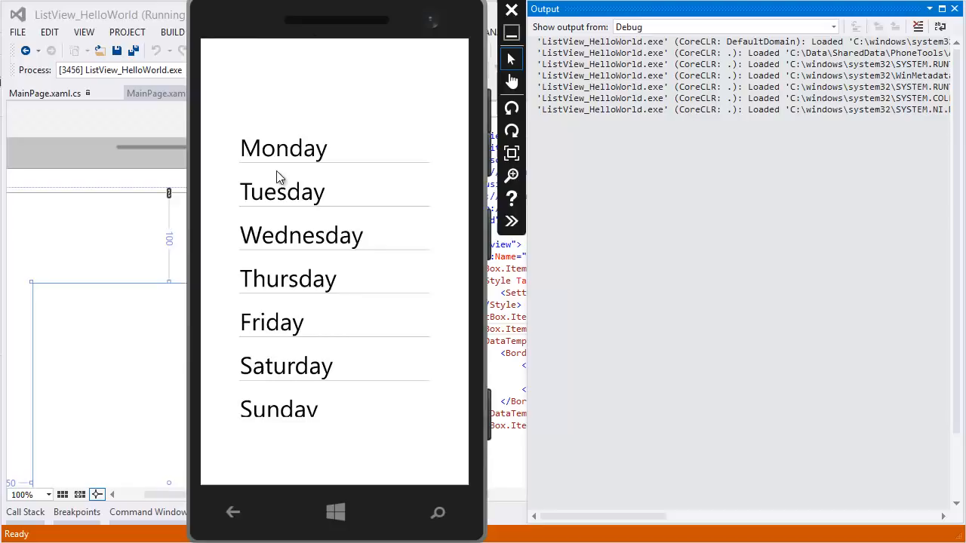
pyautogui.moveTo(292, 155)
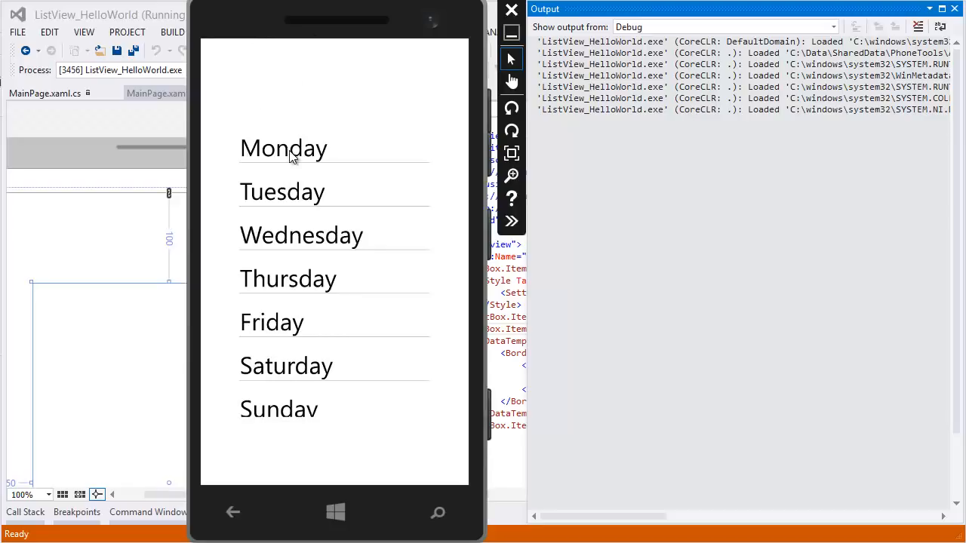
pyautogui.moveTo(291, 202)
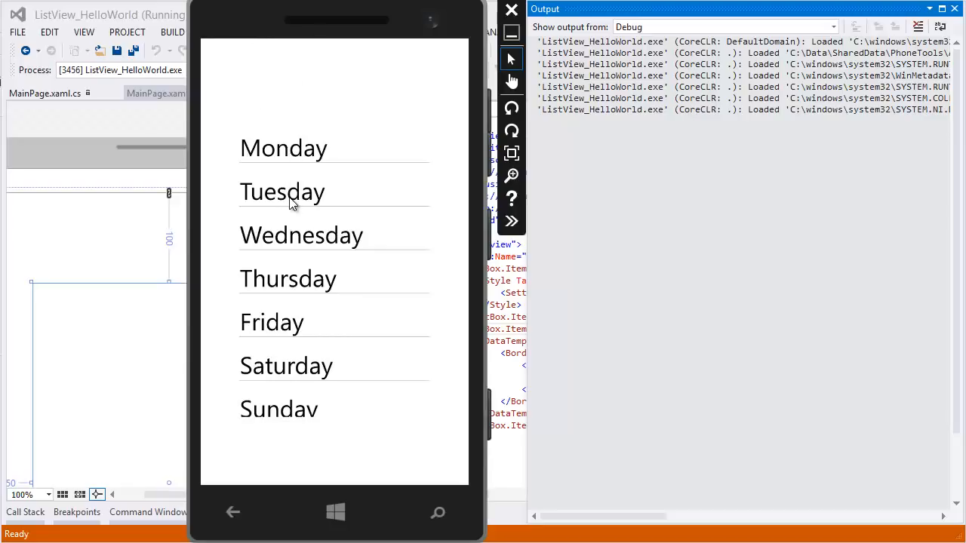
# - Tap Tuesday then Wednesday in the emulator so each name and index log, then start a new project
pyautogui.click(295, 190)
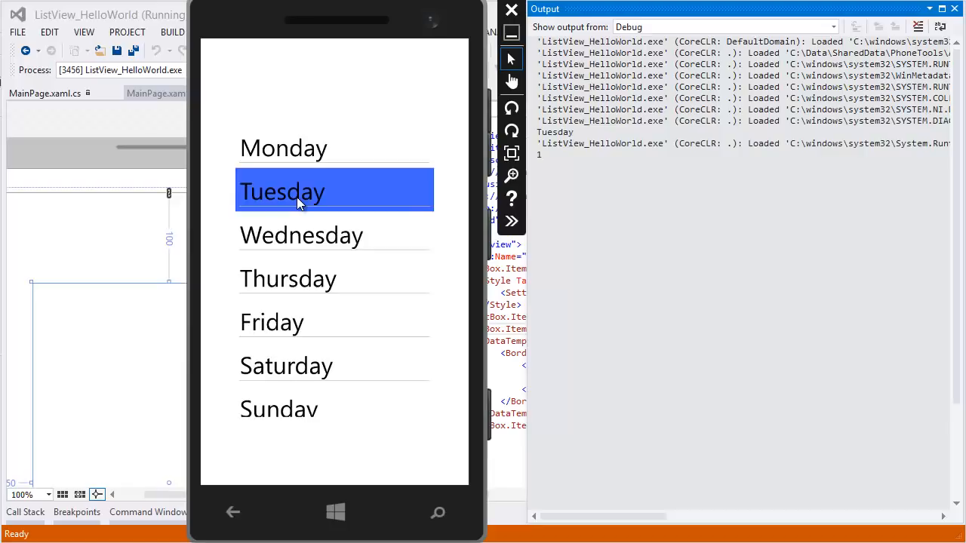
pyautogui.click(320, 236)
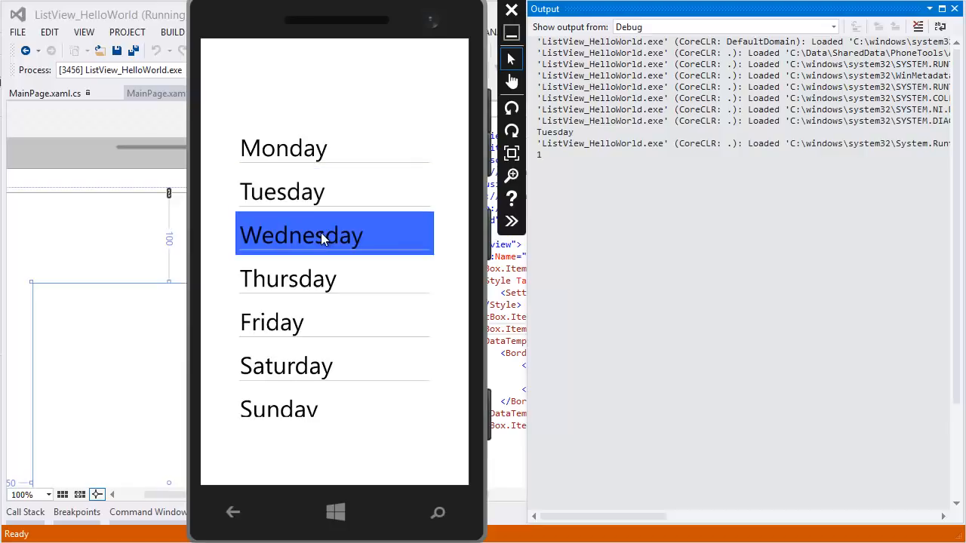
pyautogui.click(323, 234)
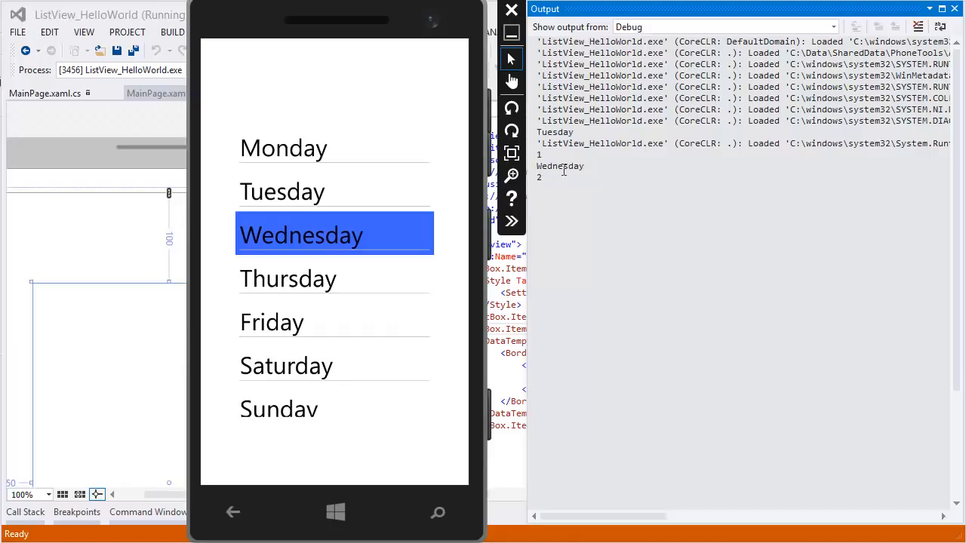
pyautogui.moveTo(543, 181)
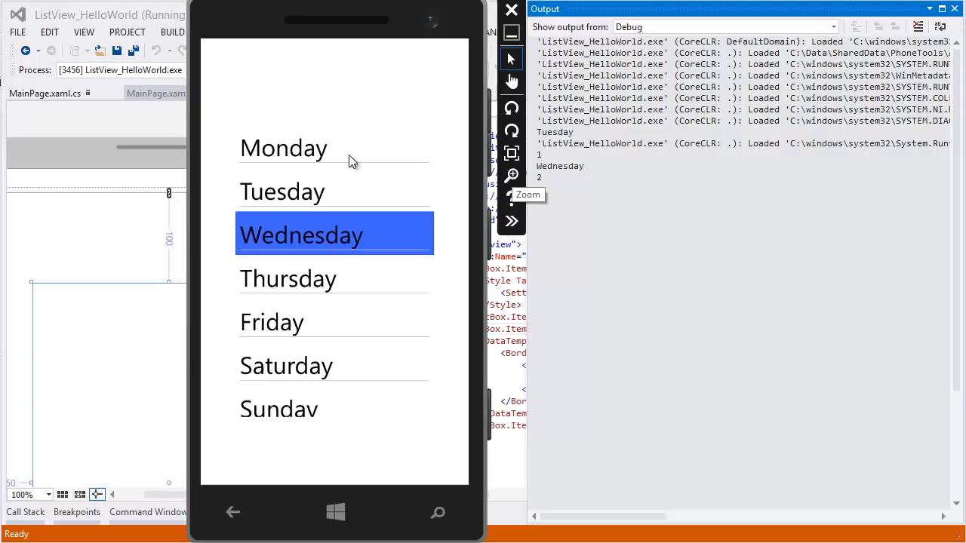
pyautogui.moveTo(355, 247)
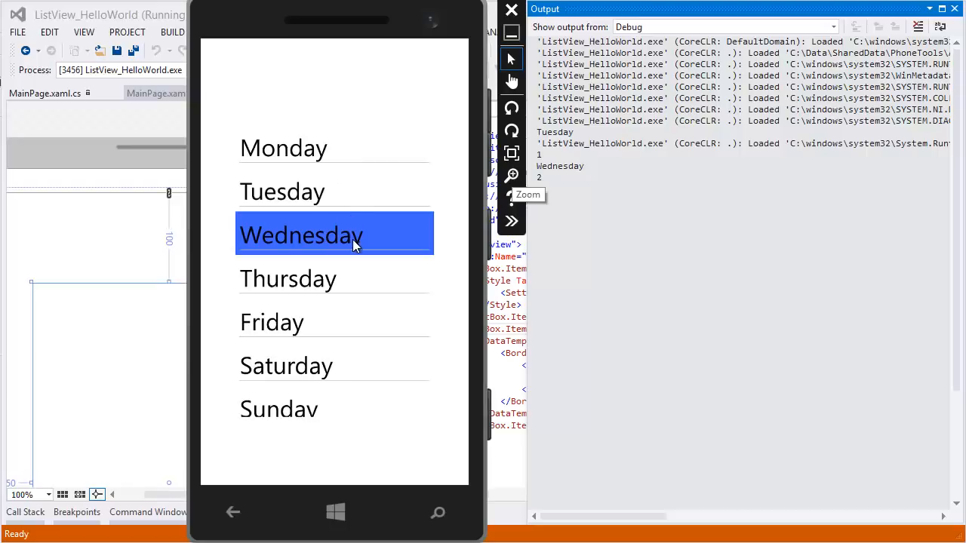
pyautogui.moveTo(346, 283)
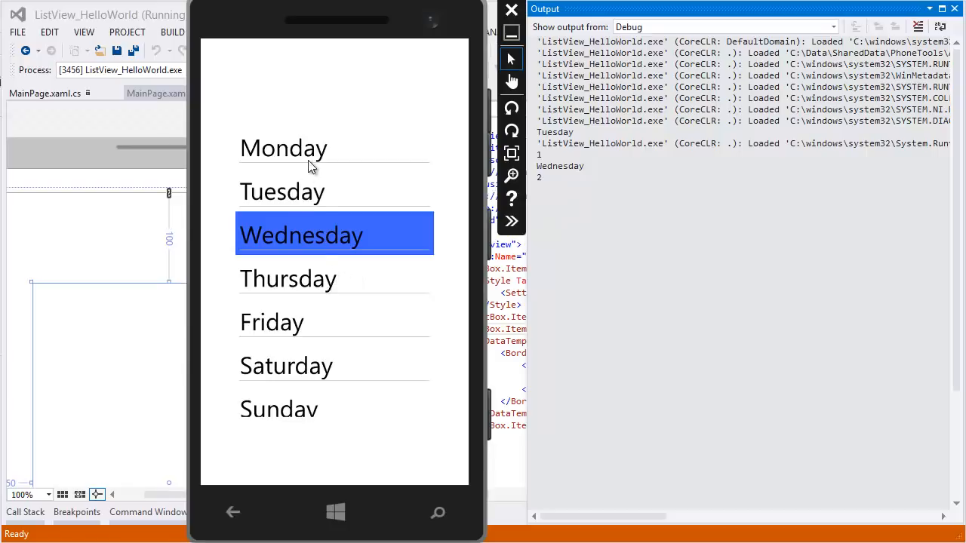
pyautogui.click(287, 365)
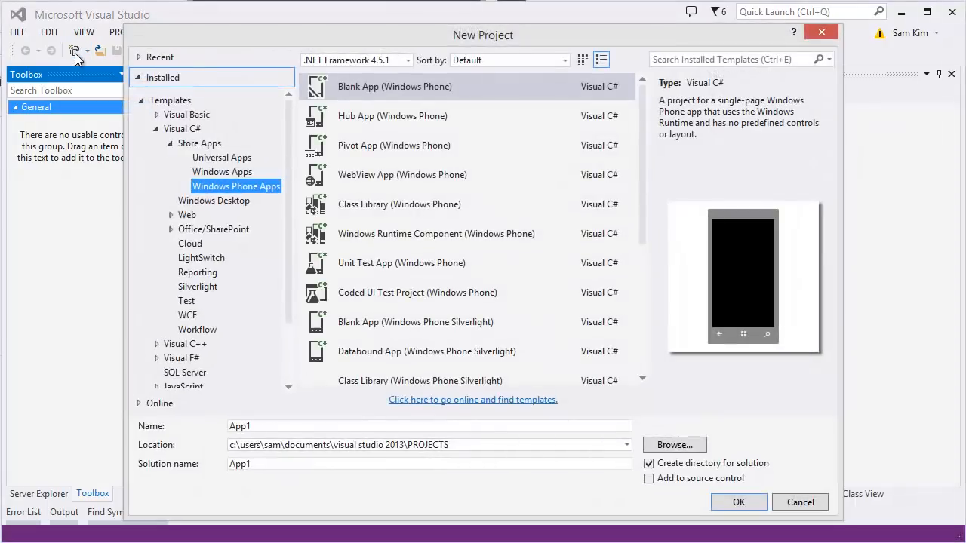
pyautogui.moveTo(242, 193)
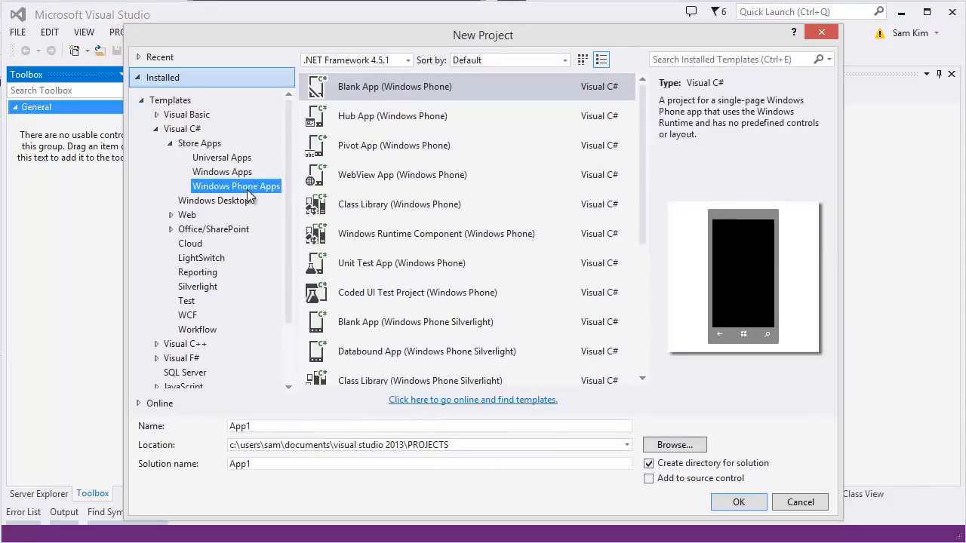
pyautogui.moveTo(193, 176)
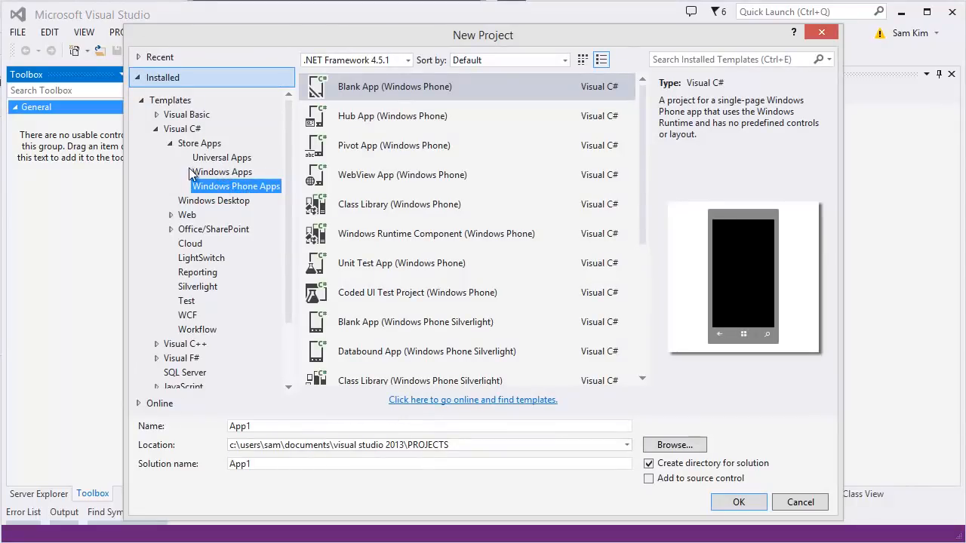
# - Name the new blank Windows Phone app ListBoxTutorial and create it
pyautogui.write('ListBoxTutorial')
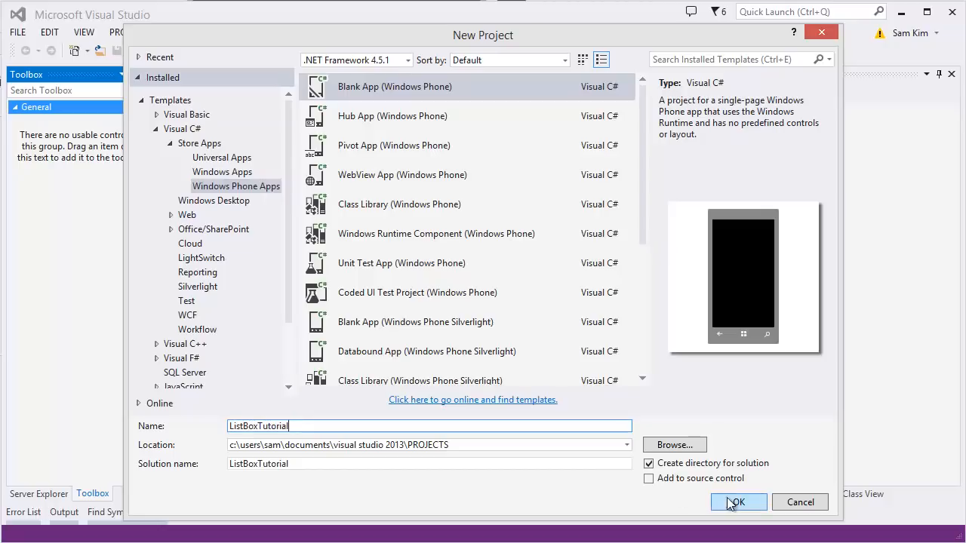
pyautogui.click(738, 501)
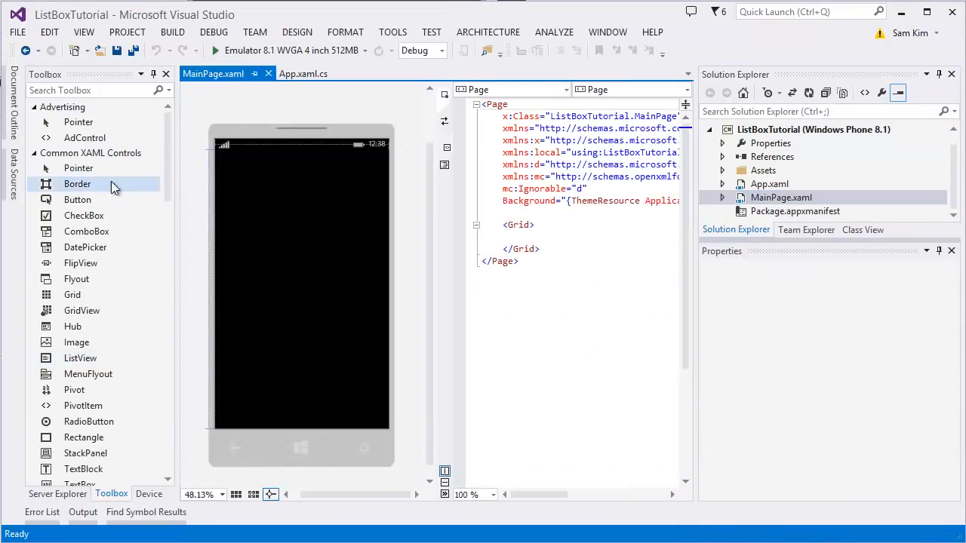
# - Drag a ListBox from the Toolbox onto MainPage and give it a 50,100 margin
pyautogui.scroll(-3)
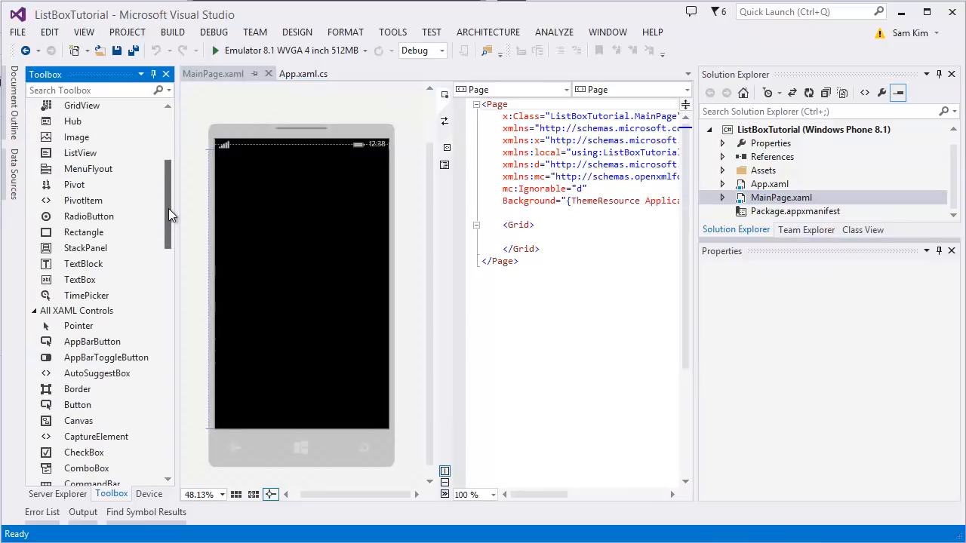
pyautogui.scroll(-3)
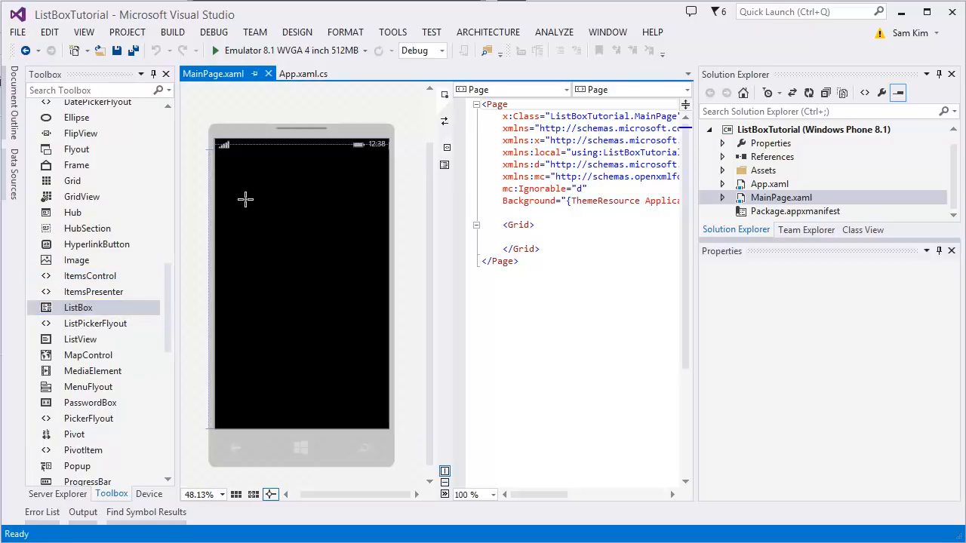
pyautogui.moveTo(78, 308); pyautogui.dragTo(317, 221)
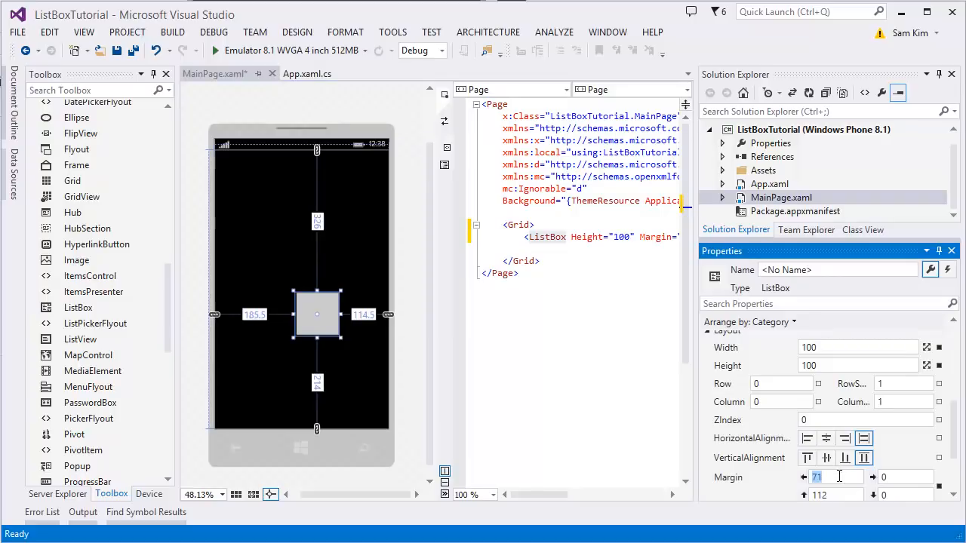
pyautogui.write('50,100"/>')
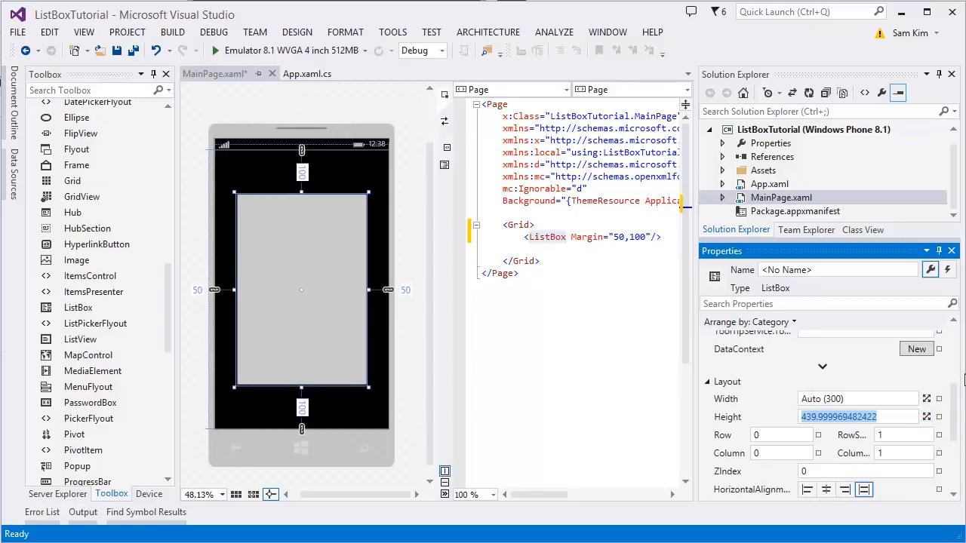
pyautogui.write('list')
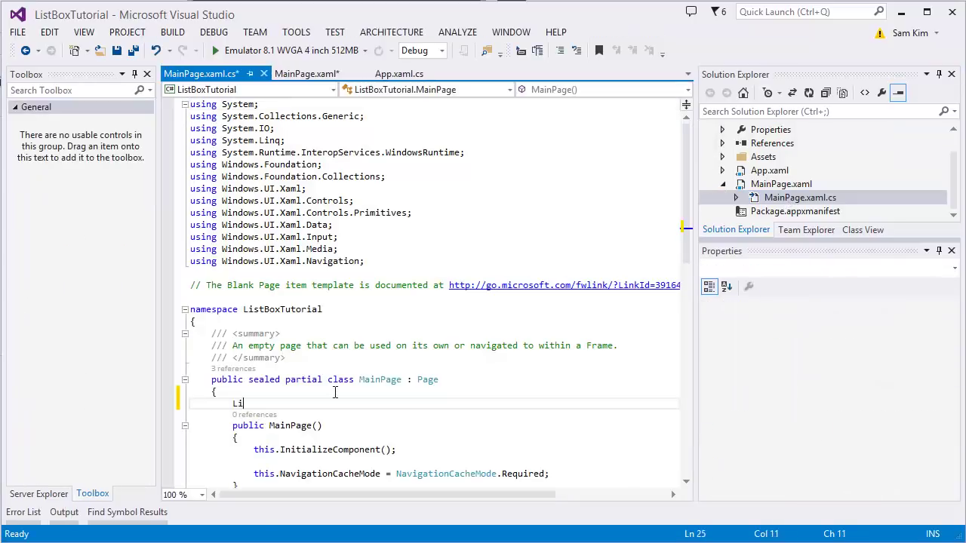
# - Declare List<string> strings = new List<string>() { ... } holding the weekday names
pyautogui.write('st<>')
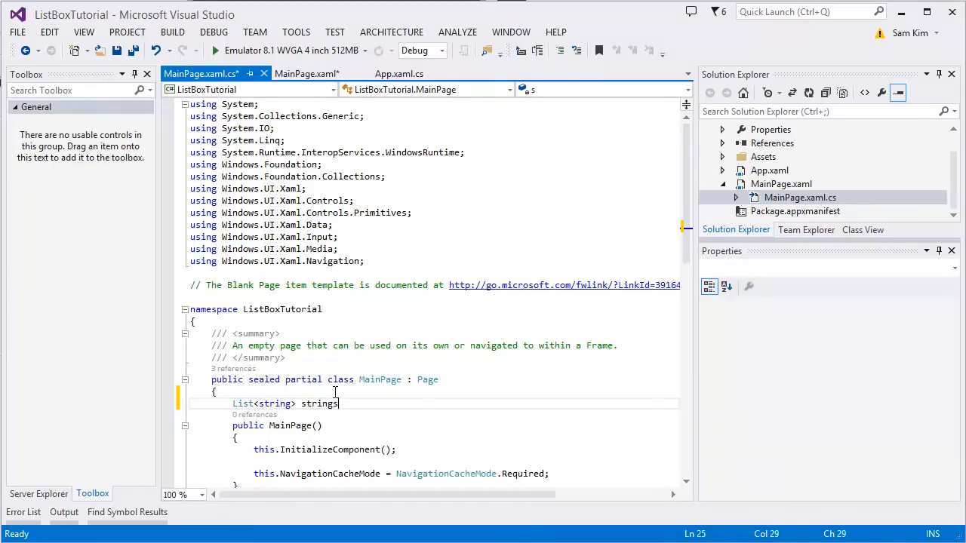
pyautogui.write('= new')
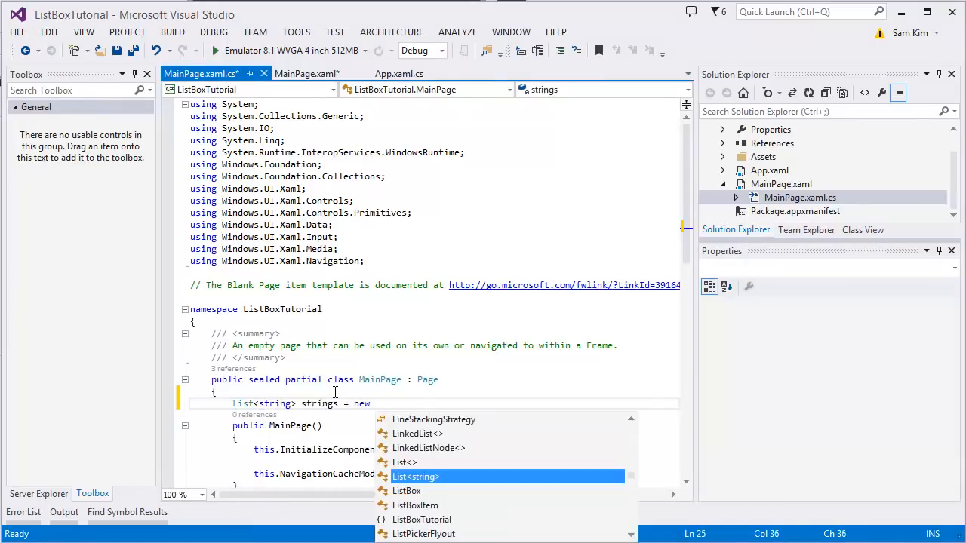
pyautogui.press('Tab')
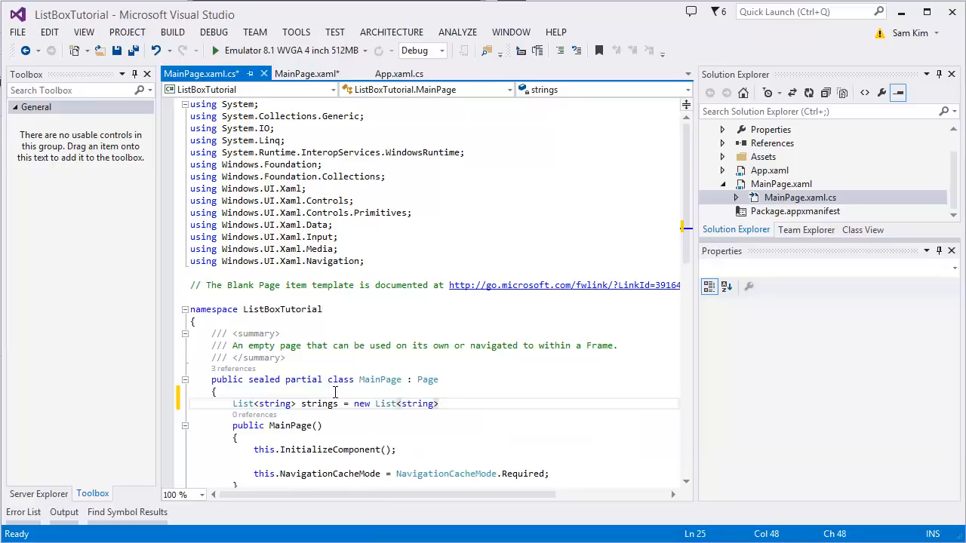
pyautogui.write('(')
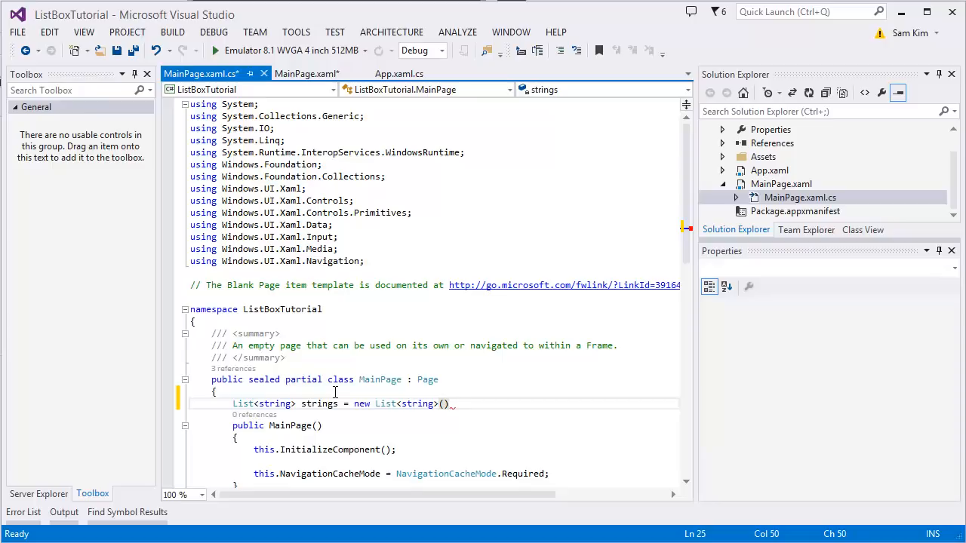
pyautogui.write('{}')
pyautogui.write('listBox')
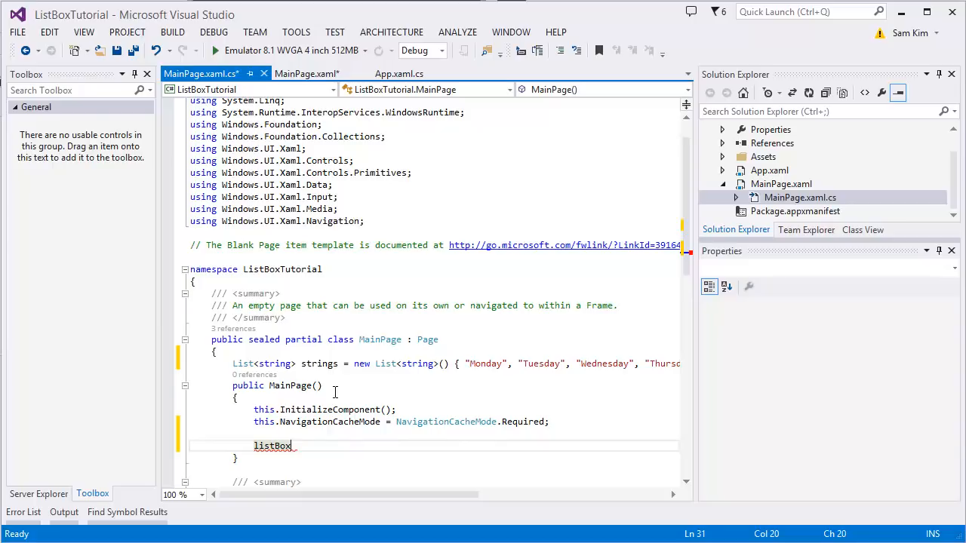
# - Set listBox.ItemsSource = strings in the MainPage constructor
pyautogui.write('.ItemsSource =')
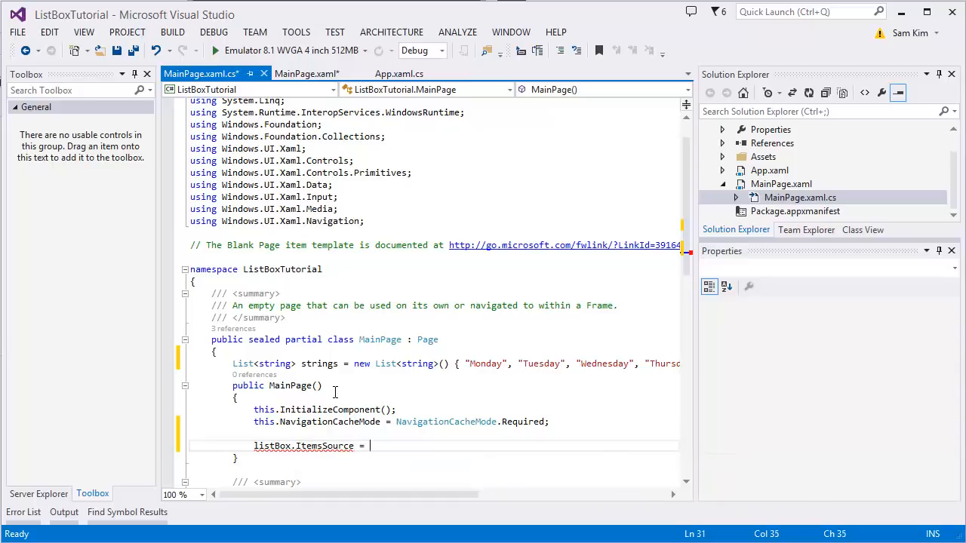
pyautogui.write('strings')
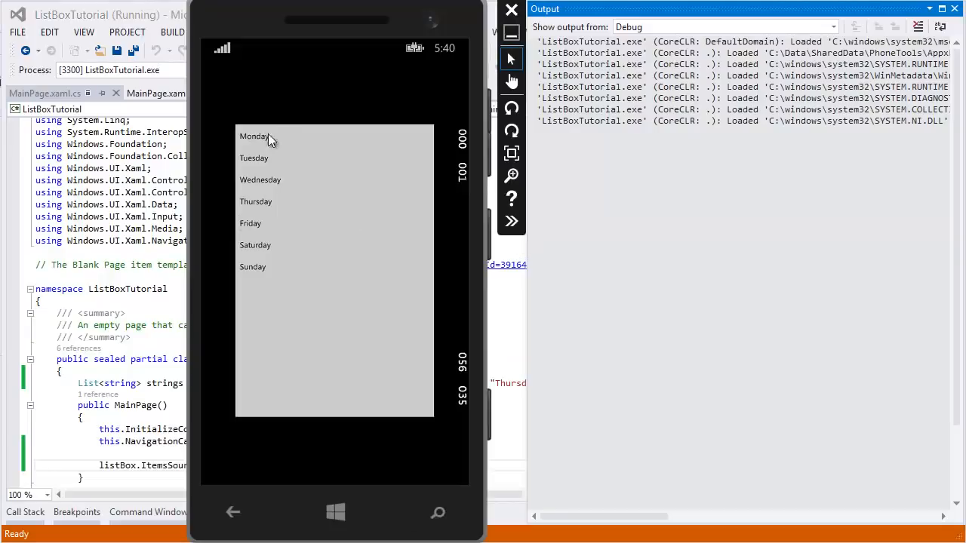
pyautogui.moveTo(240, 148)
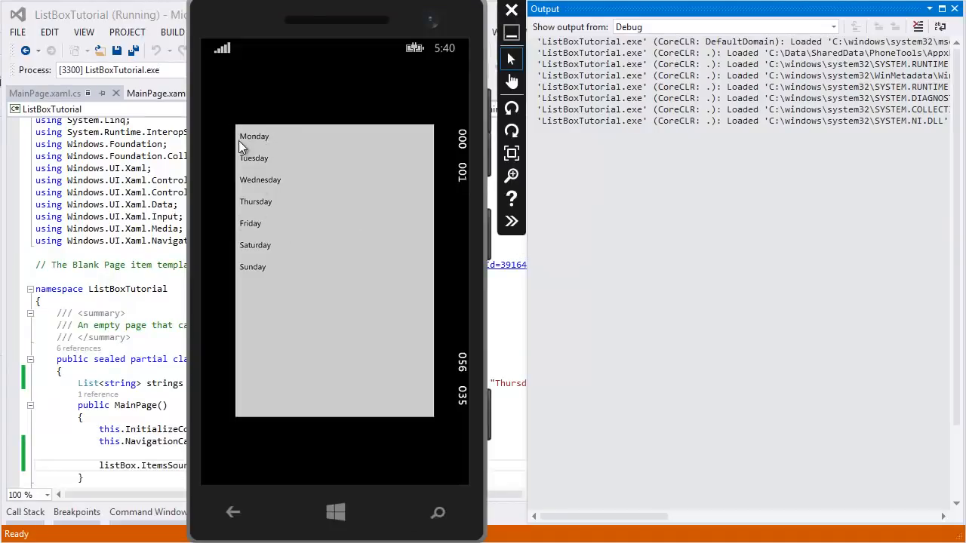
pyautogui.moveTo(279, 133)
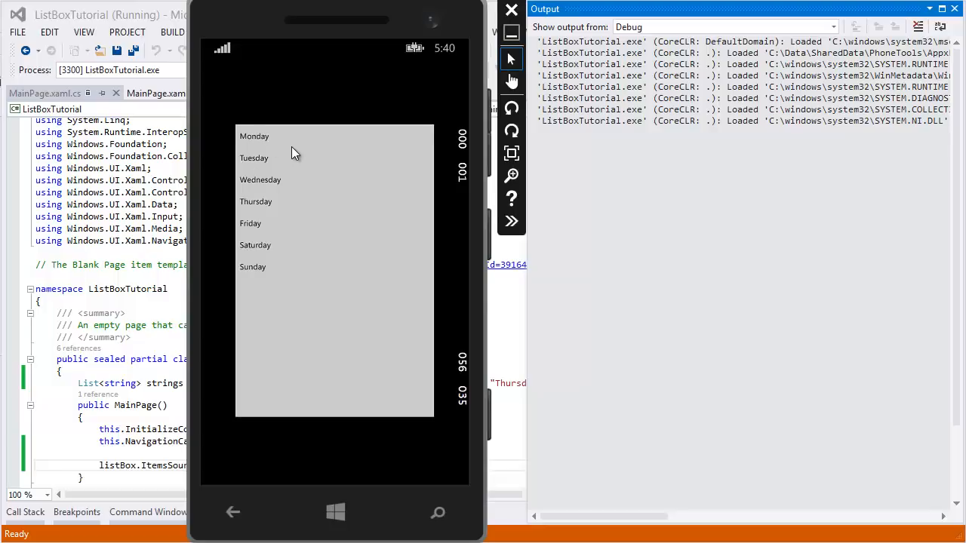
# - Tap a day in the running emulator list before stopping debugging
pyautogui.click(254, 158)
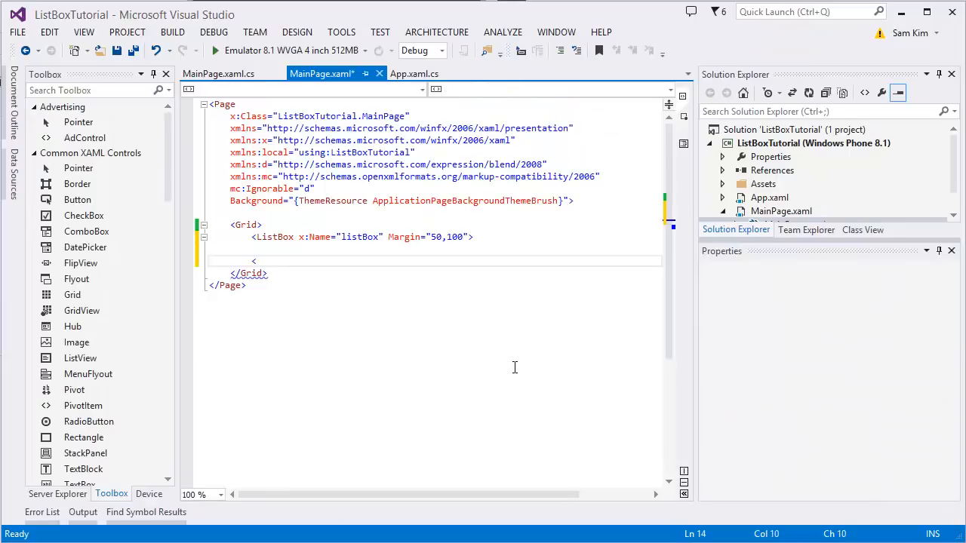
# - Add ListBox.ItemContainerStyle with a ListBoxItem Style, then start ListBox.ItemTemplate
pyautogui.write('ListBox.ItemContainerStyle')
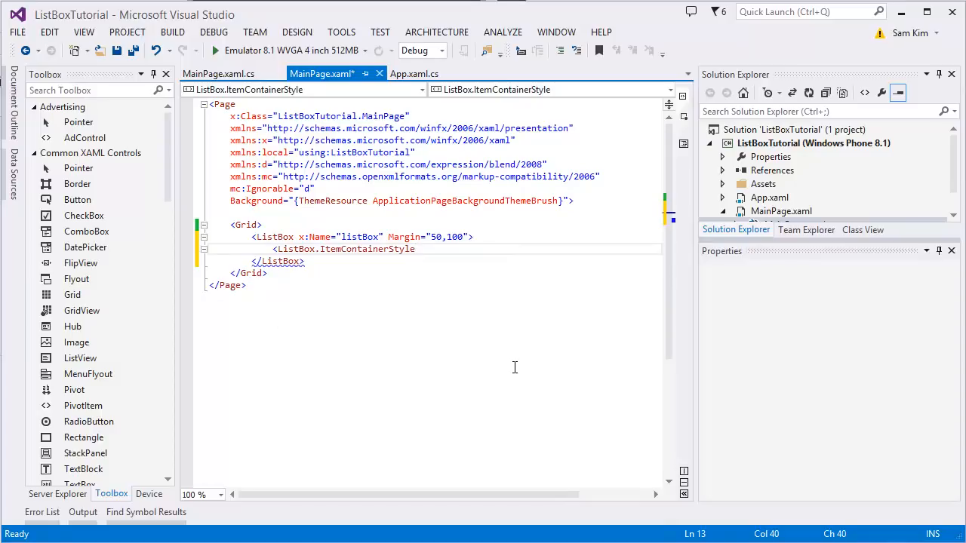
pyautogui.write('<Style>')
pyautogui.write('<Setter Property="HorizontalAlignment" Value="Stretch"></Setter>')
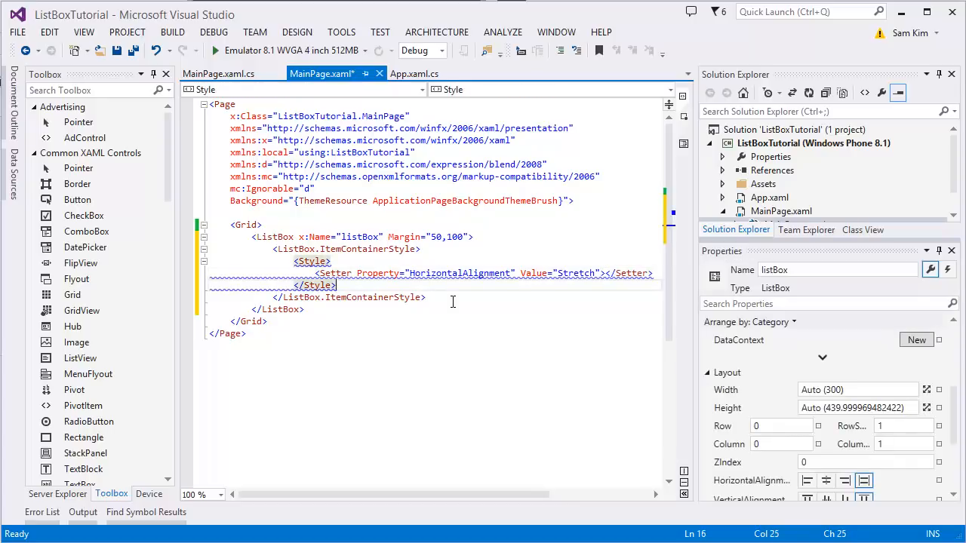
pyautogui.moveTo(434, 273)
pyautogui.write(' TargetType="ListBoxItem"')
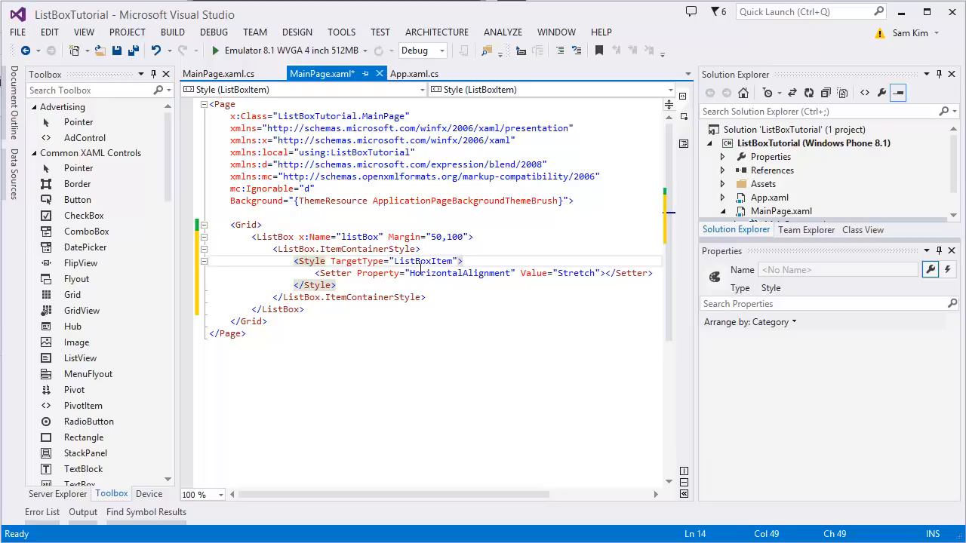
pyautogui.moveTo(368, 264)
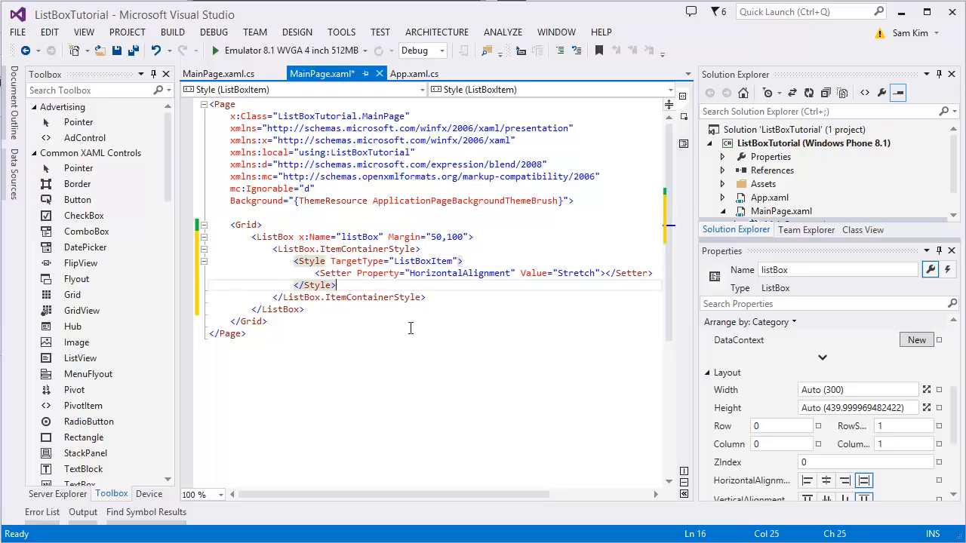
pyautogui.moveTo(465, 382)
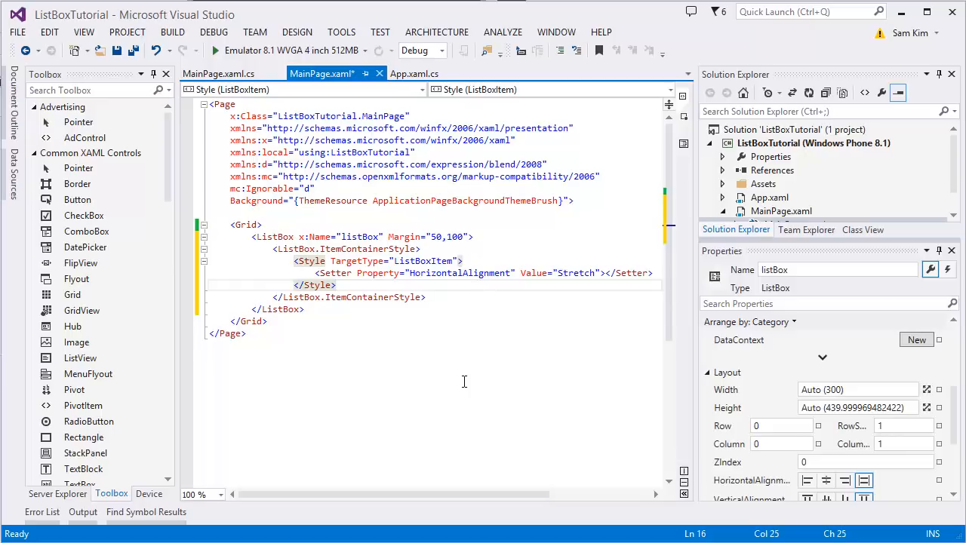
pyautogui.write('<ListBox.ItemTemplate>')
pyautogui.write('<Border BorderThickness="0')
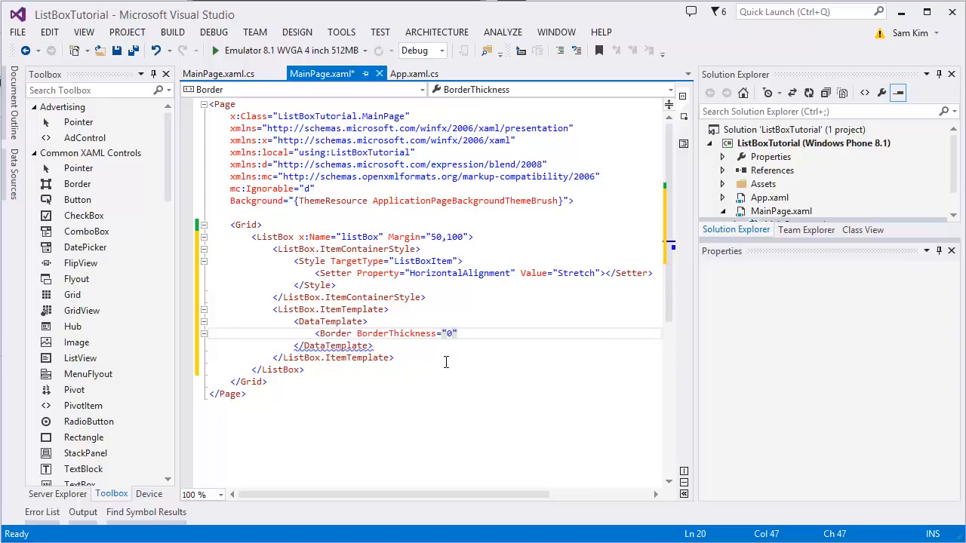
# - Set the Border's BorderThickness to 0,0,0,1 and its BorderBrush to a #c0c0... grey
pyautogui.write(',0')
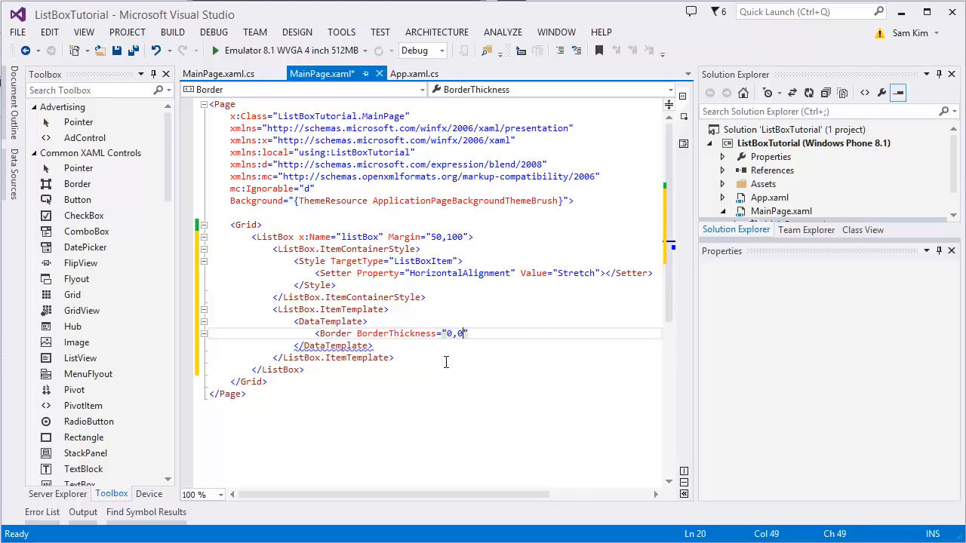
pyautogui.write(',0,')
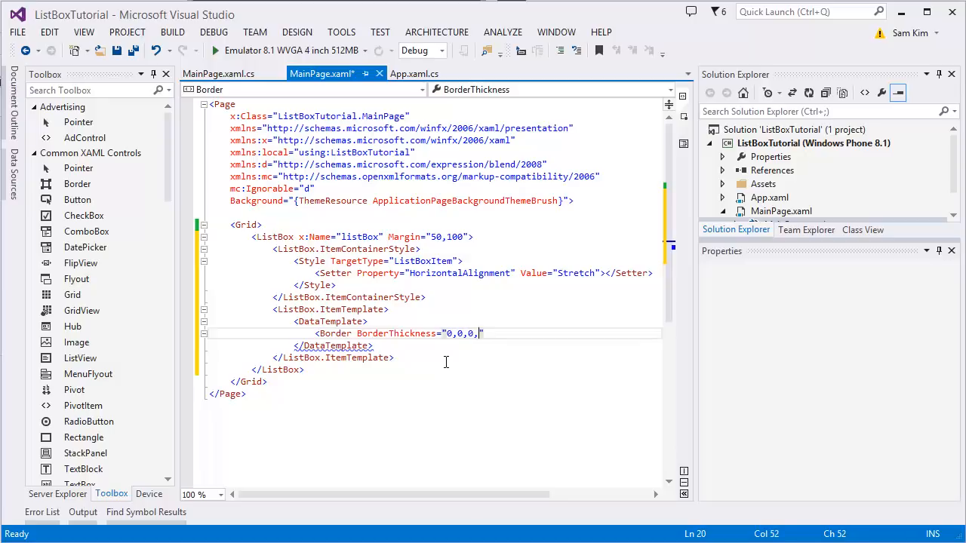
pyautogui.write('1')
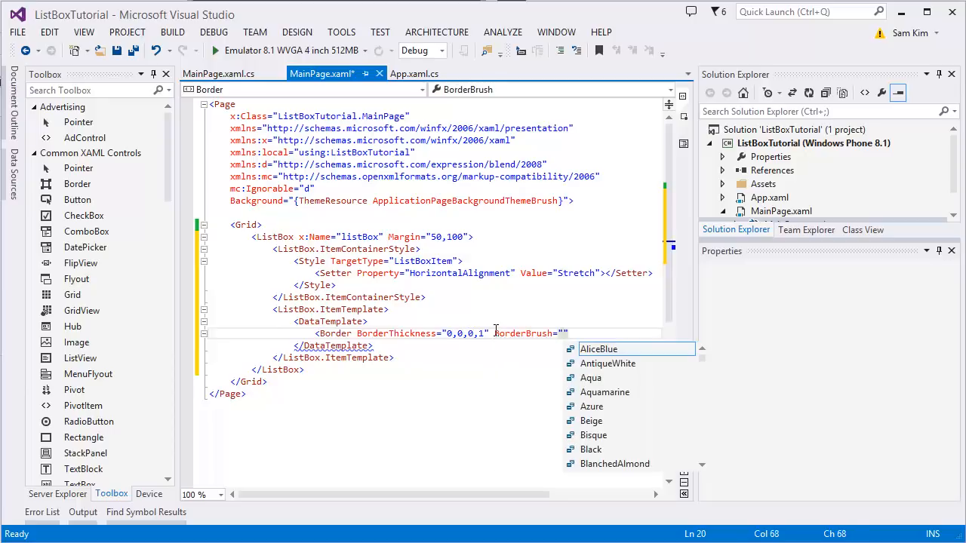
pyautogui.write('#')
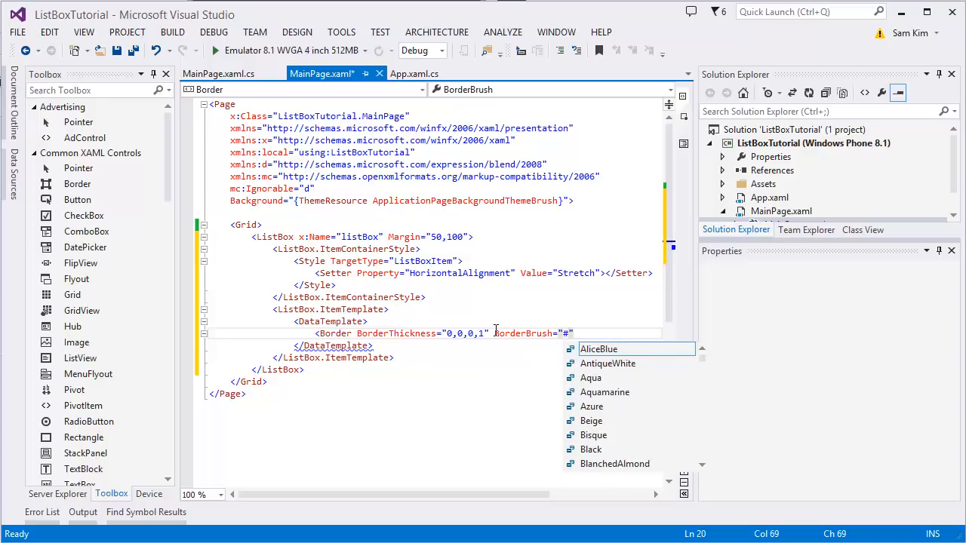
pyautogui.write('c0c0-')
pyautogui.write('<Grid Width="auto" HorizontalAlignment="Stretch">')
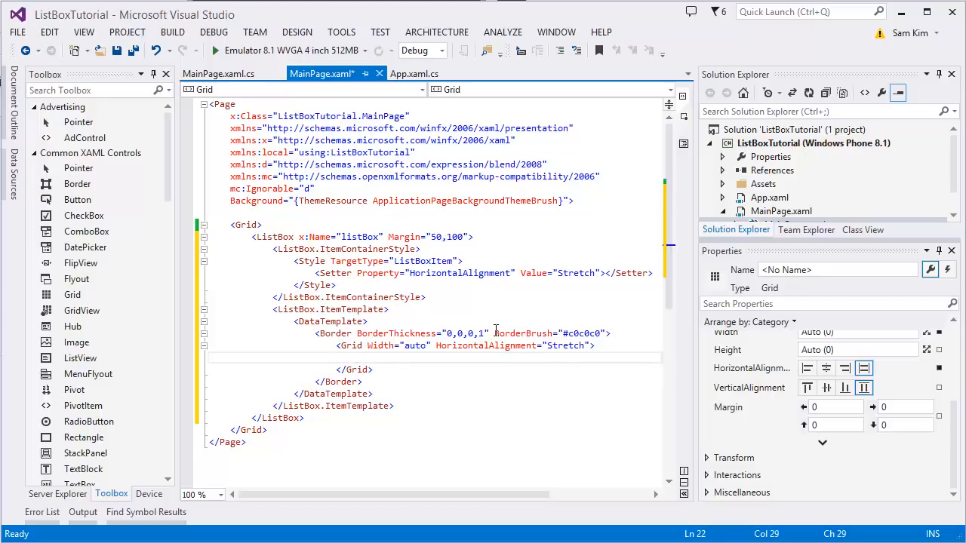
# - Add a TextBlock in the grid, vertically centred with FontSize 36
pyautogui.write('<')
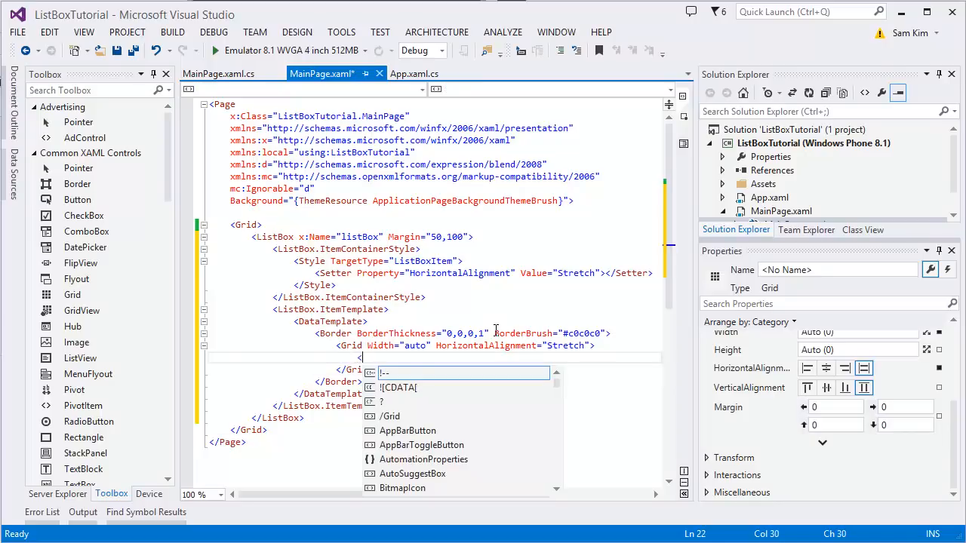
pyautogui.write('TextBlock')
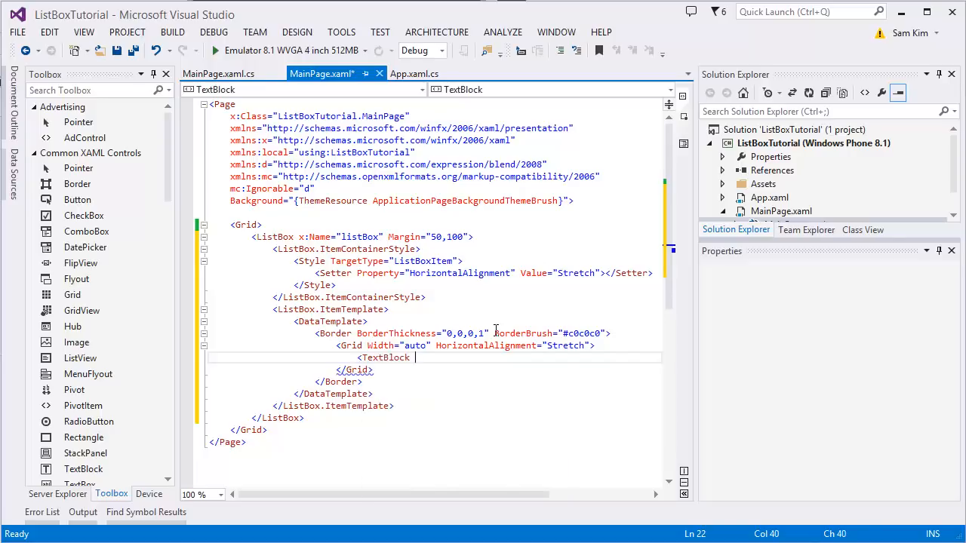
pyautogui.write('ver')
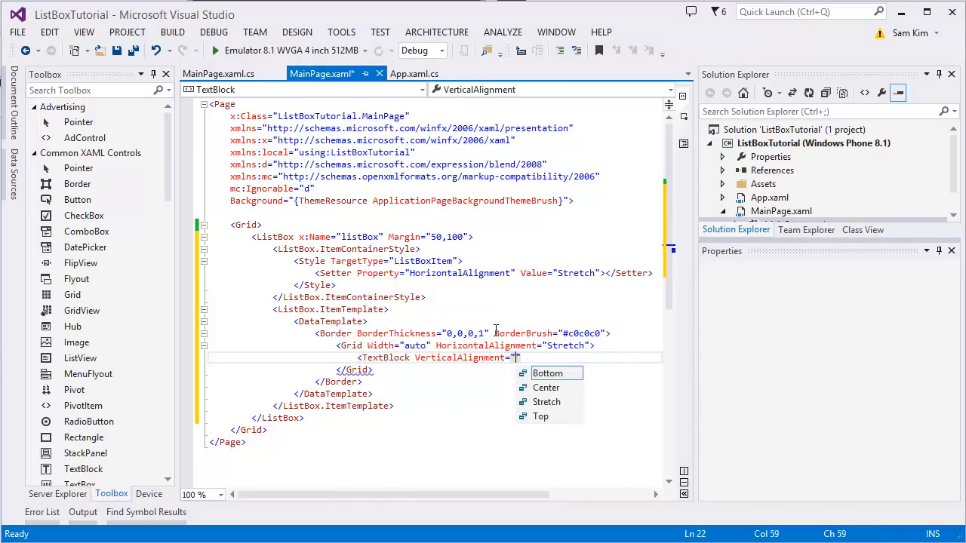
pyautogui.click(546, 386)
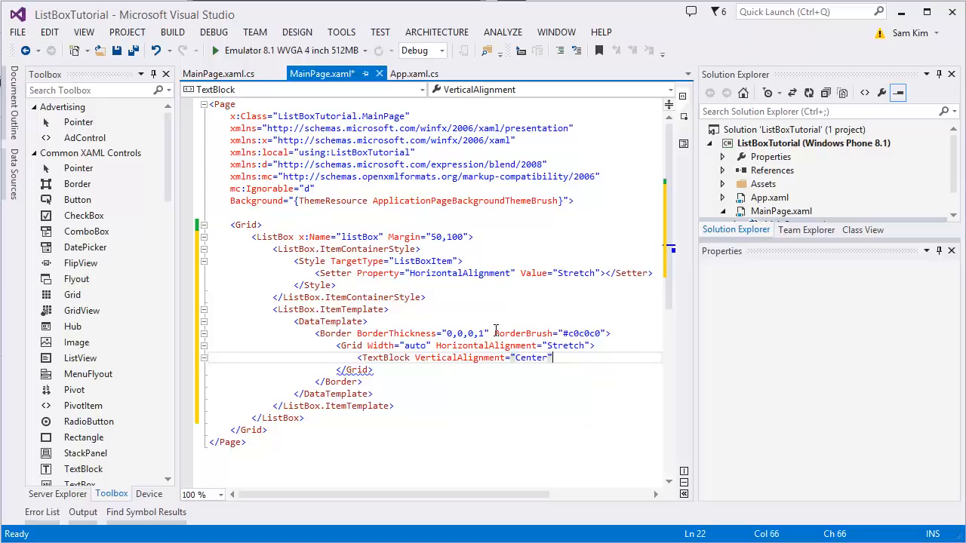
pyautogui.write('FontSize="')
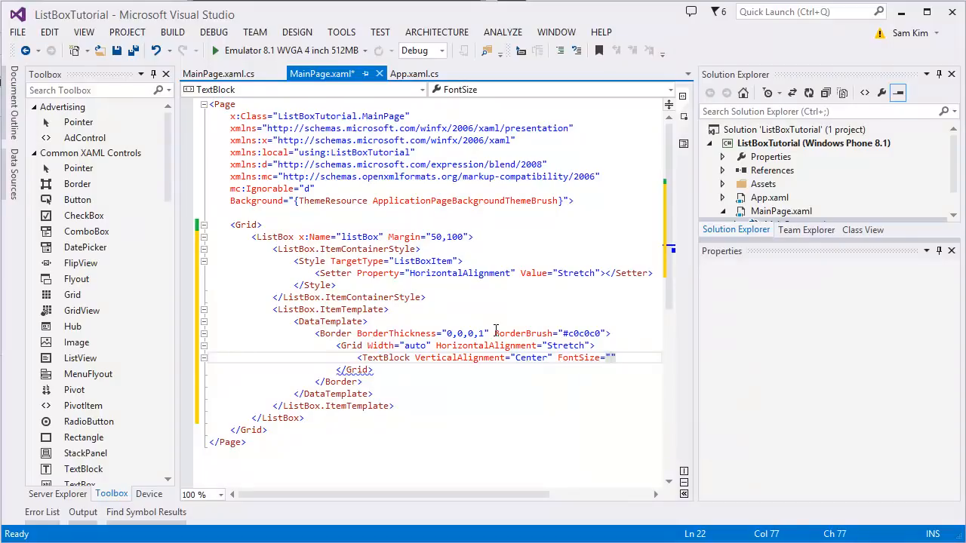
pyautogui.write('36')
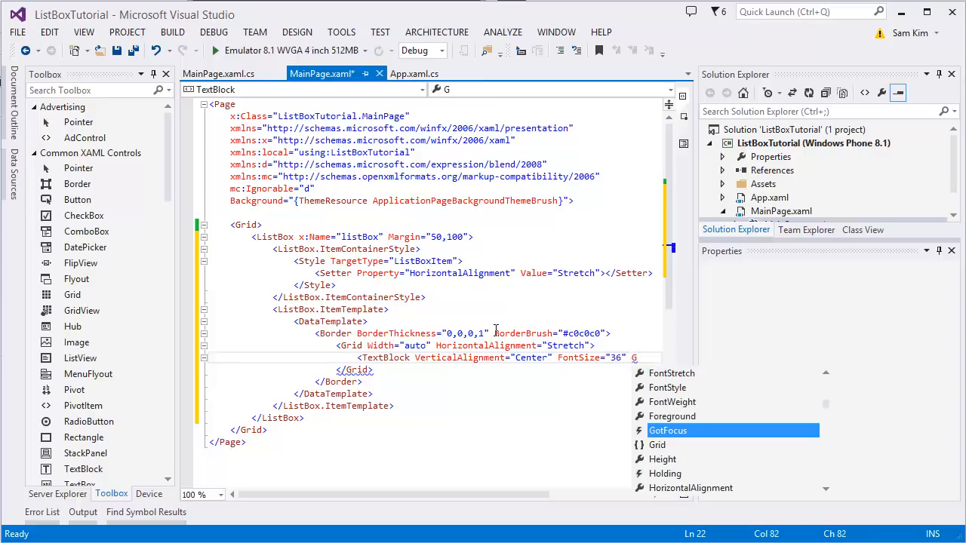
# - Put the TextBlock in Grid.Column 0 with Black foreground and Text bound to the item
pyautogui.write('Grid.Column="')
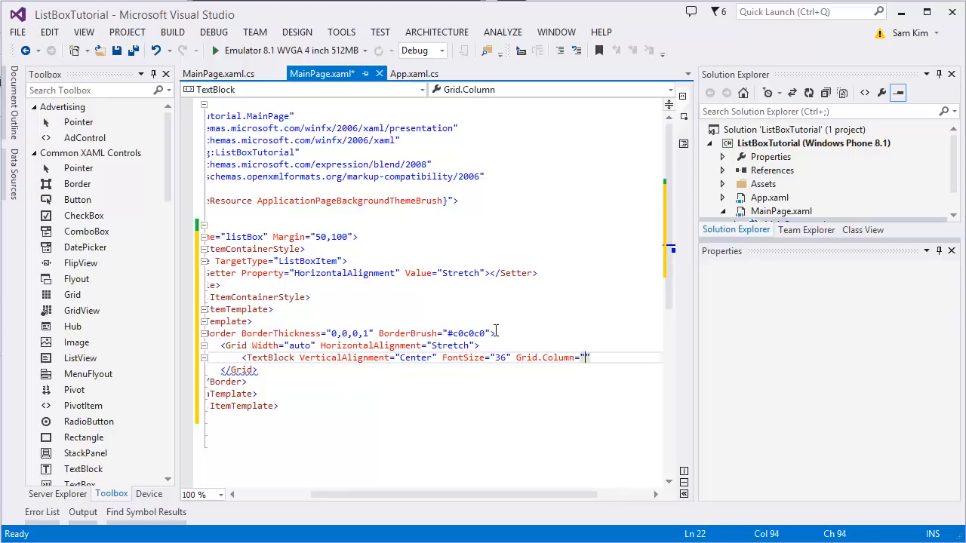
pyautogui.write('0')
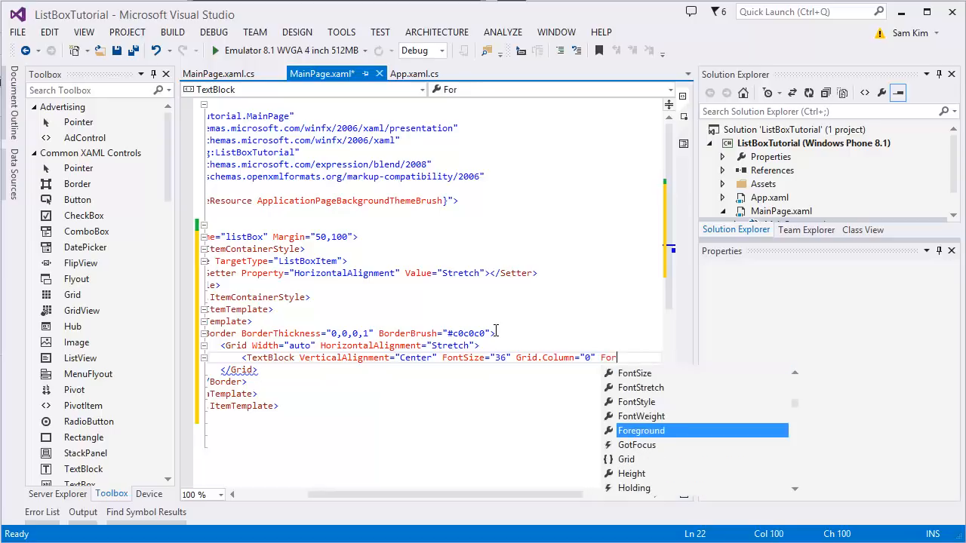
pyautogui.write('Foreground="')
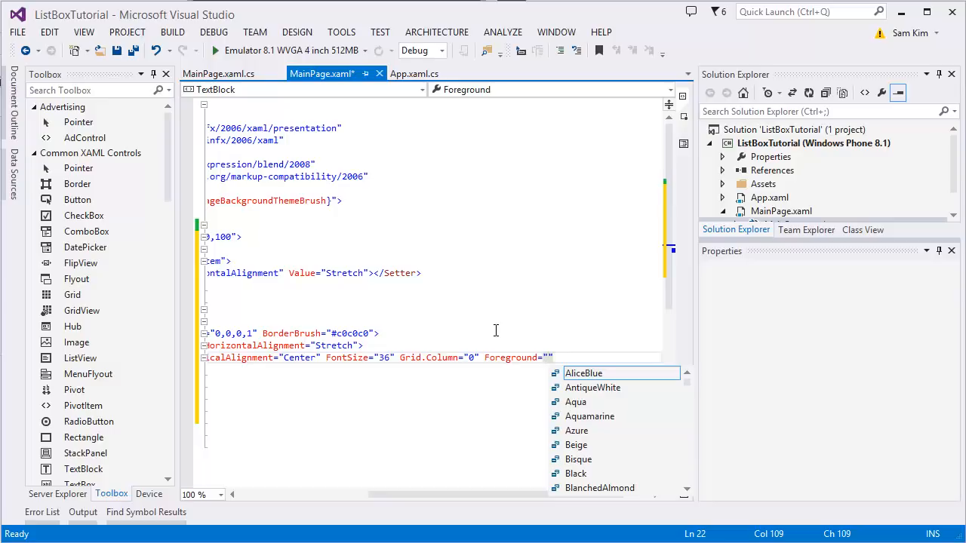
pyautogui.write('Black')
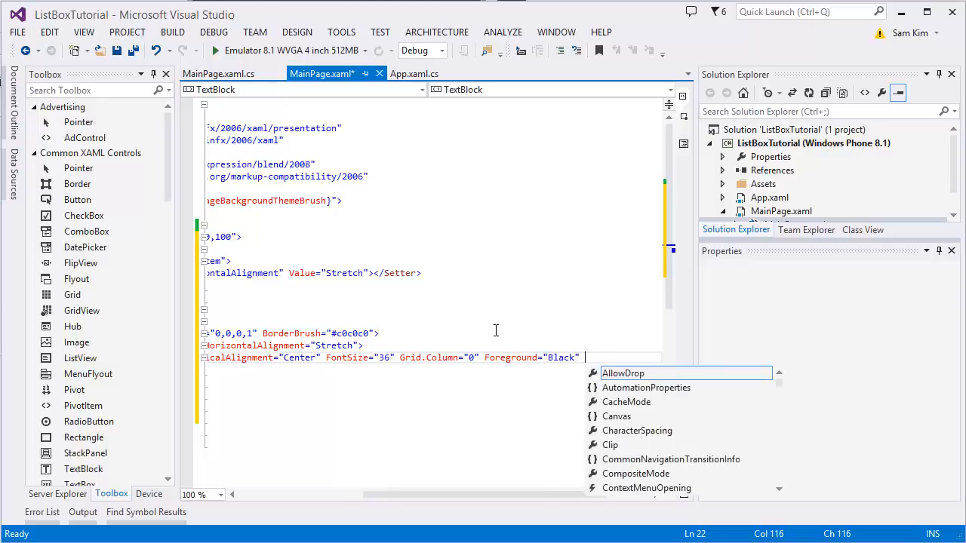
pyautogui.write('Text=""')
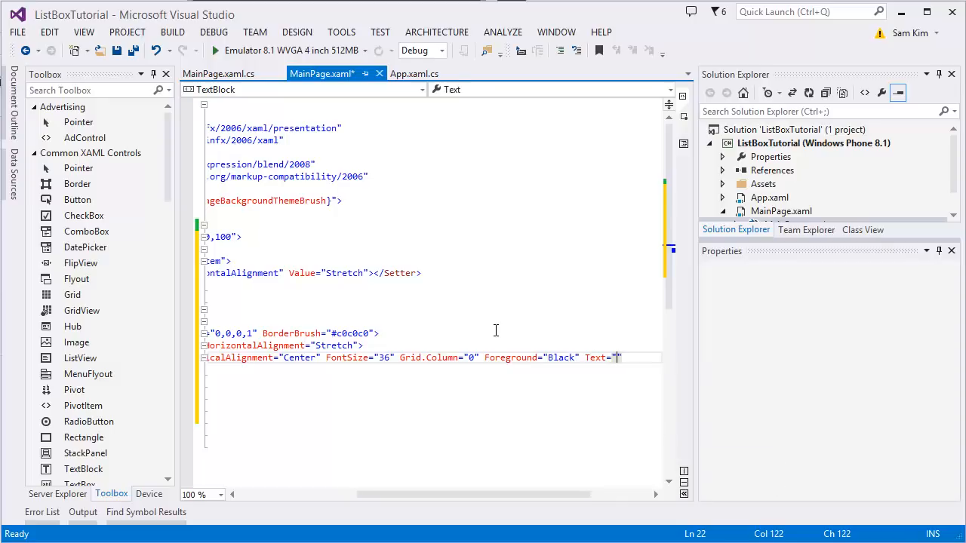
pyautogui.write('{Binding')
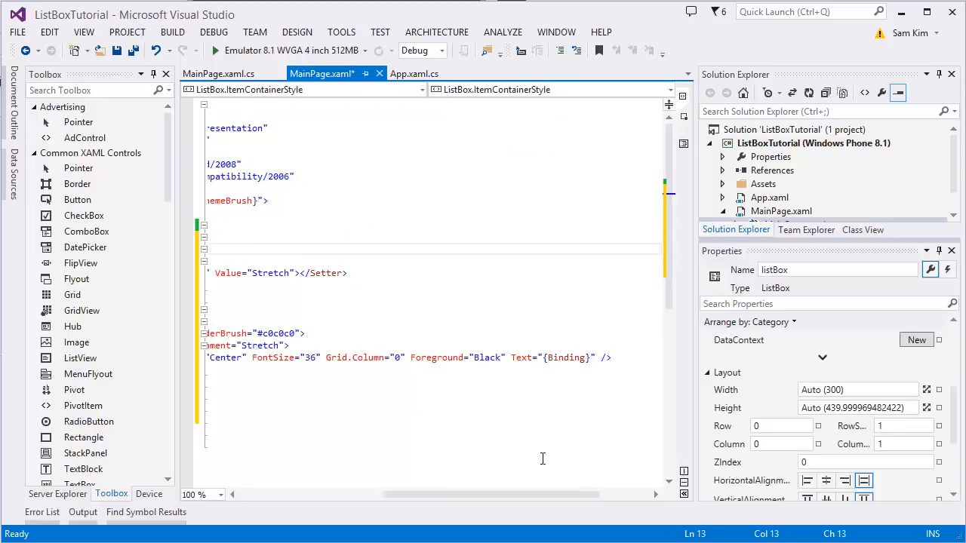
pyautogui.click(220, 51)
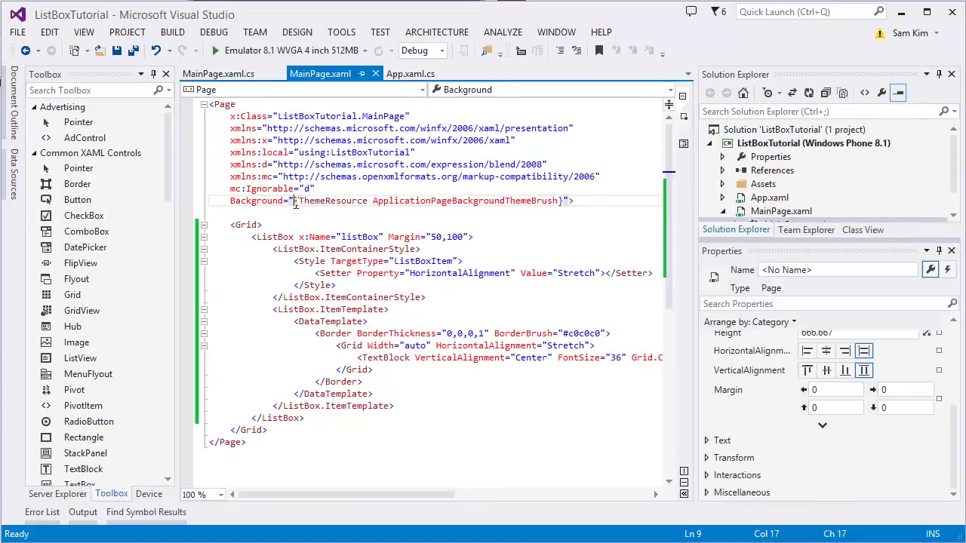
# - Replace the page's ThemeResource background value with White
pyautogui.moveTo(296, 200); pyautogui.dragTo(438, 201)
pyautogui.write(' Background="')
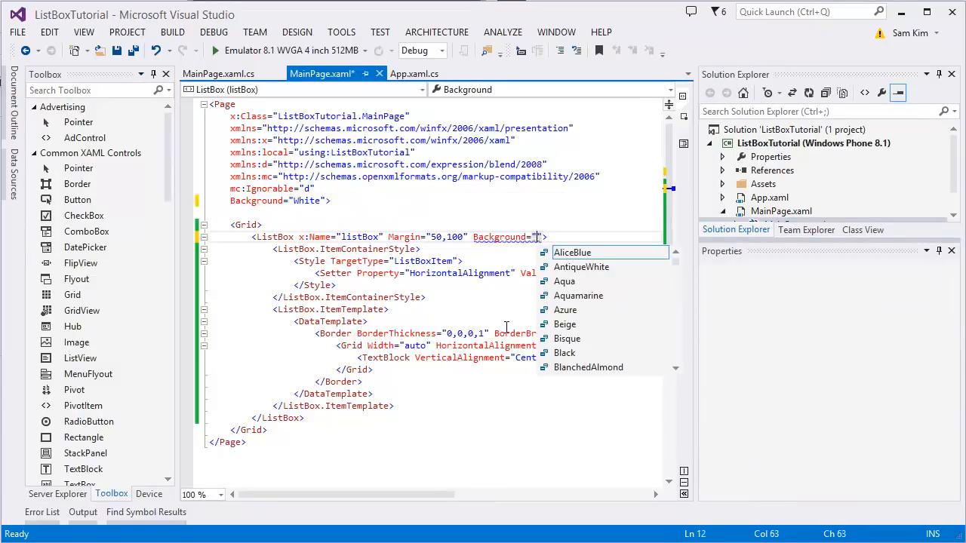
pyautogui.write('White')
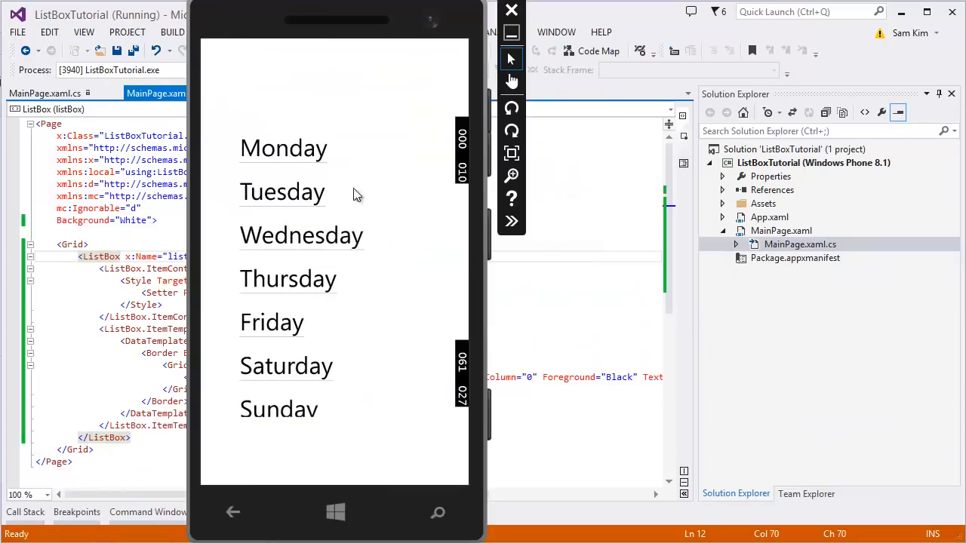
pyautogui.moveTo(329, 301)
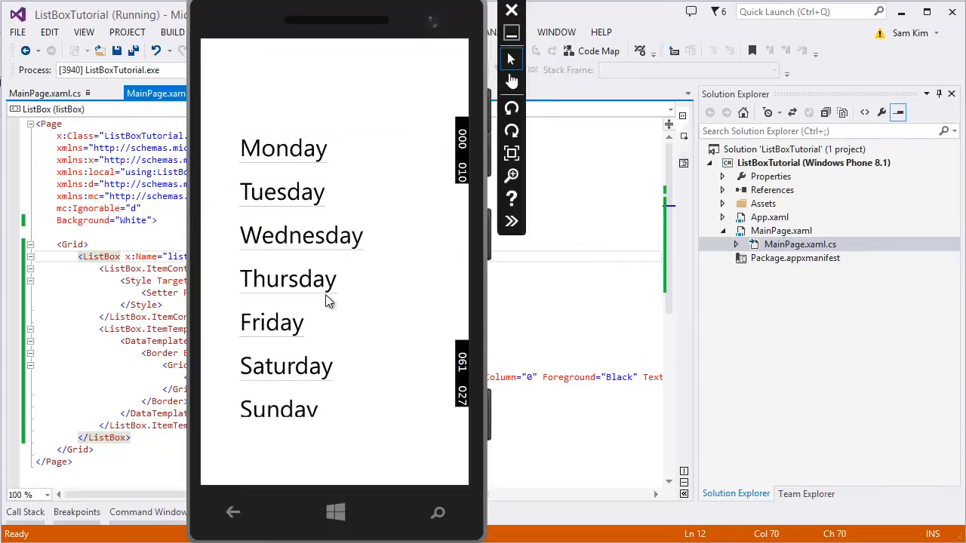
pyautogui.moveTo(315, 286)
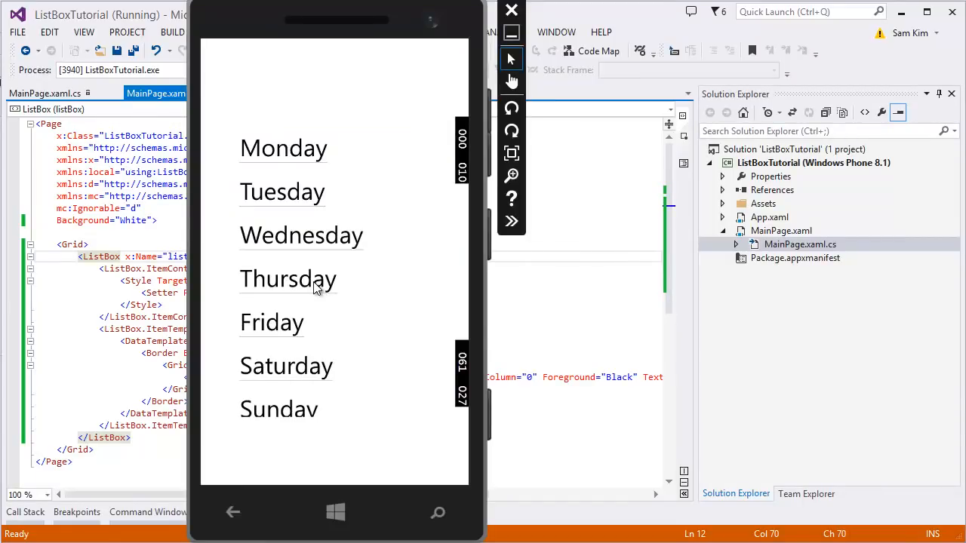
# - Tap Thursday in the app running in Emulator 8.1 WVGA
pyautogui.click(286, 277)
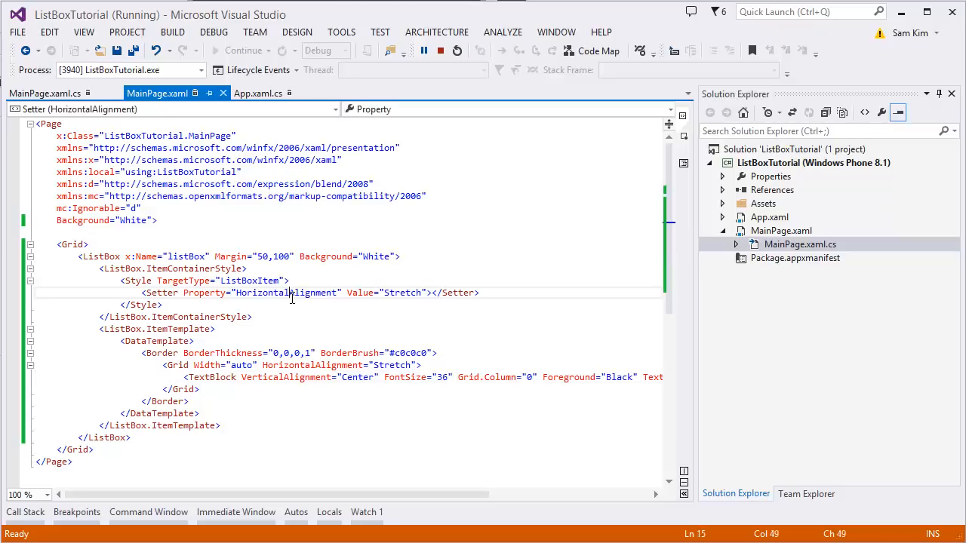
# - Replace the setter's HorizontalAlignment property with HorizontalContentAlignment via IntelliSense
pyautogui.doubleClick(285, 293)
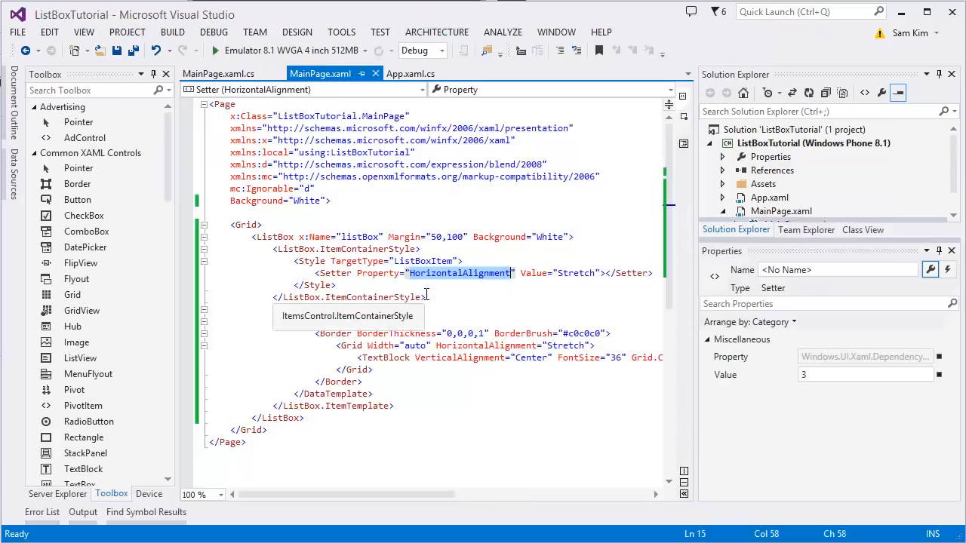
pyautogui.write('Hori')
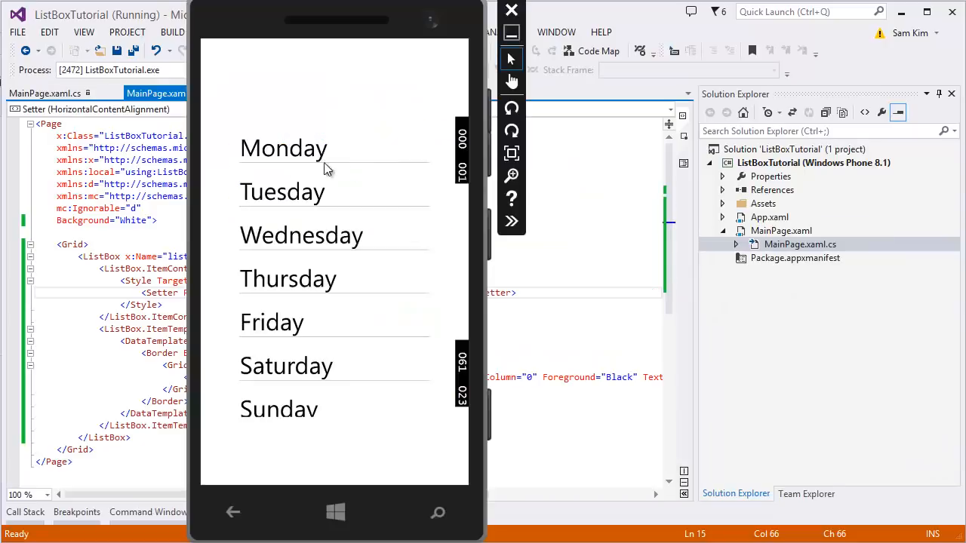
pyautogui.moveTo(314, 242)
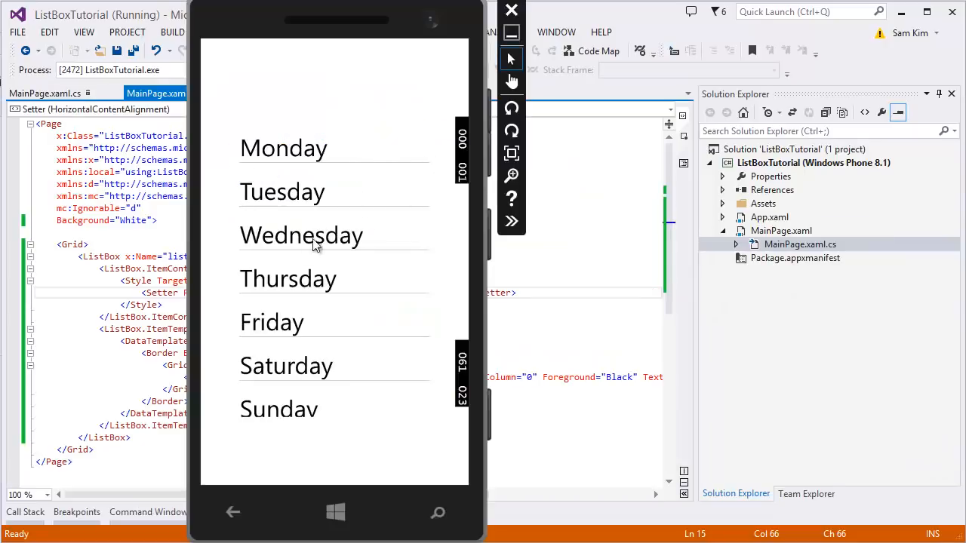
pyautogui.moveTo(284, 169)
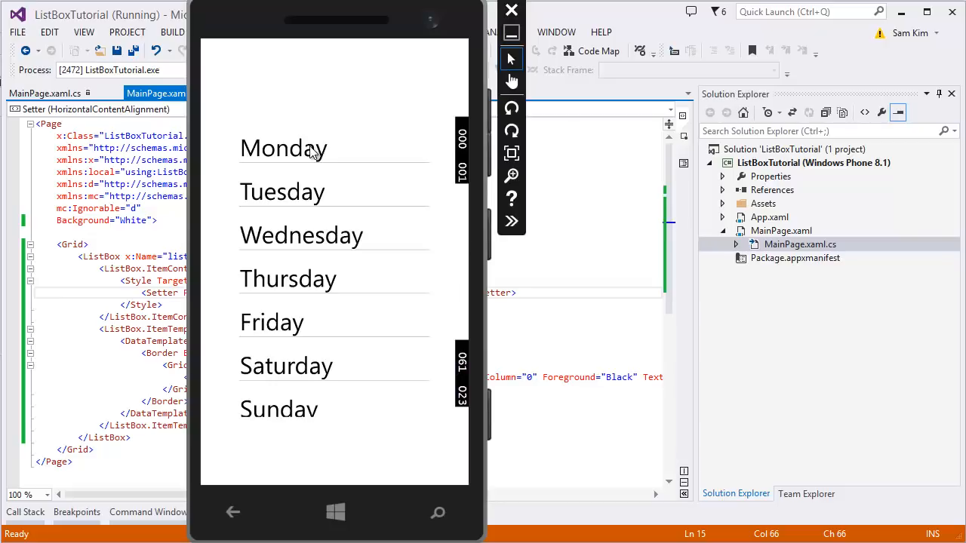
# - Tap Monday in the running app to test the weekday list
pyautogui.click(281, 190)
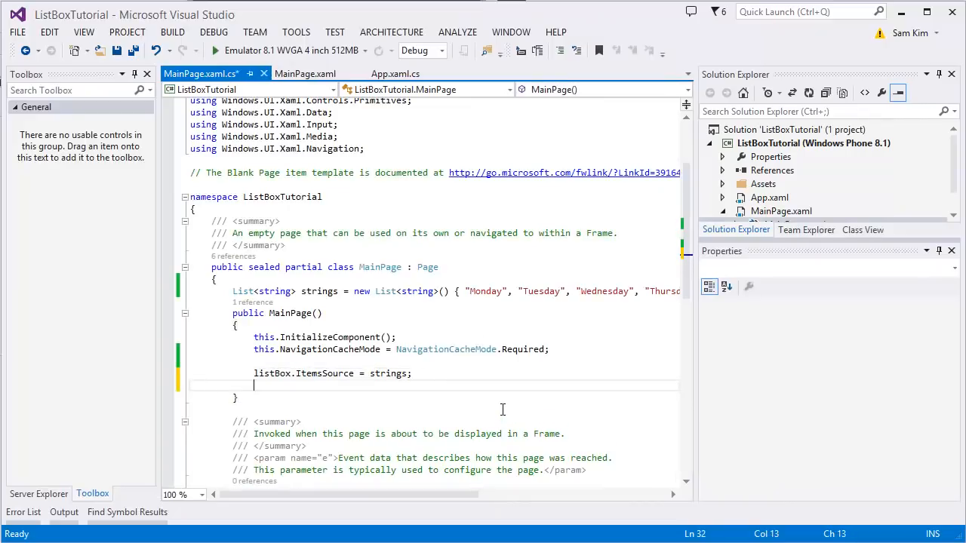
# - Subscribe listBox.SelectionChanged += listBox_SelectionChanged in MainPage's constructor
pyautogui.write('listBox')
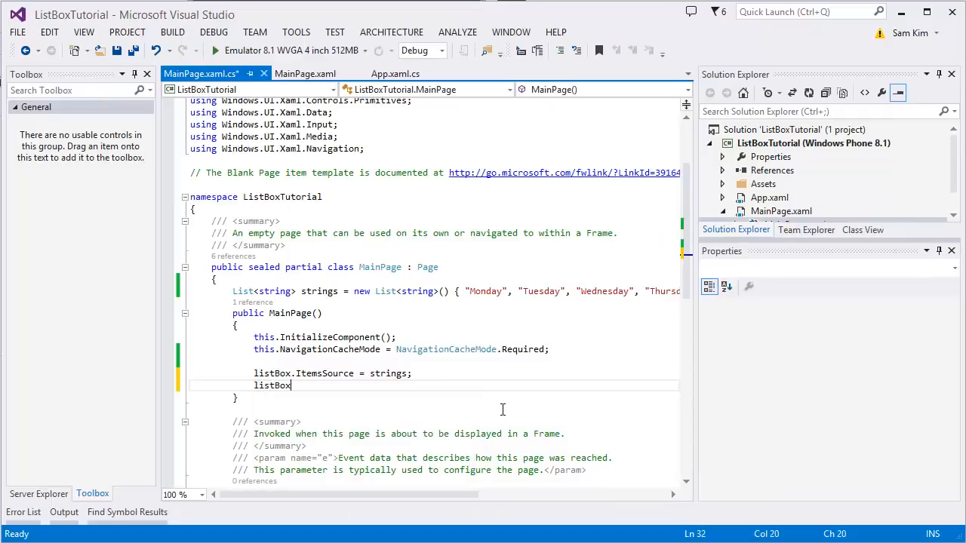
pyautogui.write('.SelectionChanged')
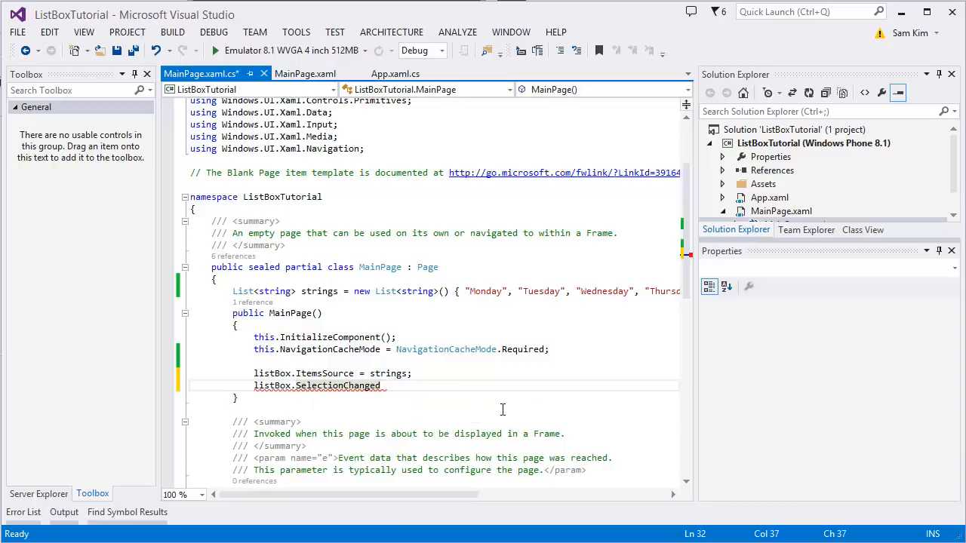
pyautogui.write('+=')
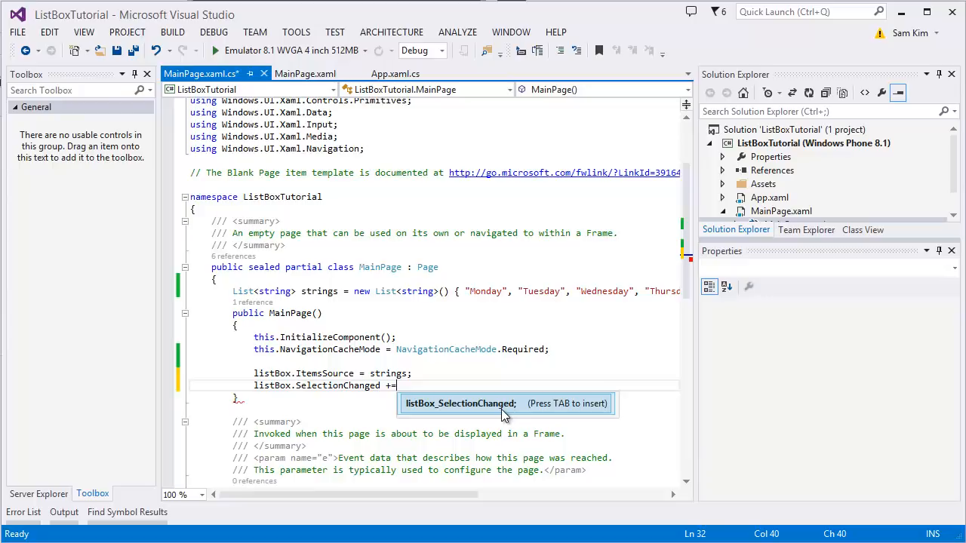
pyautogui.press('Tab')
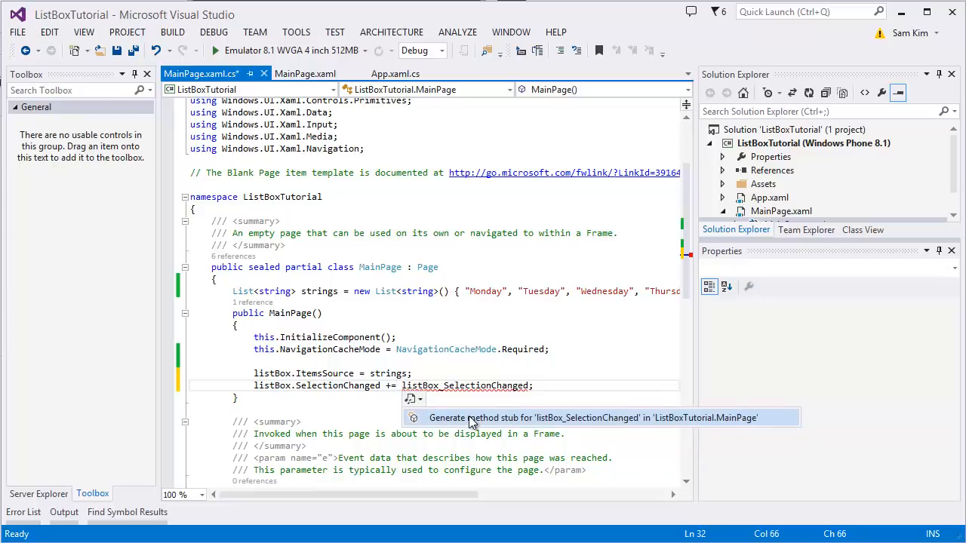
pyautogui.moveTo(521, 423)
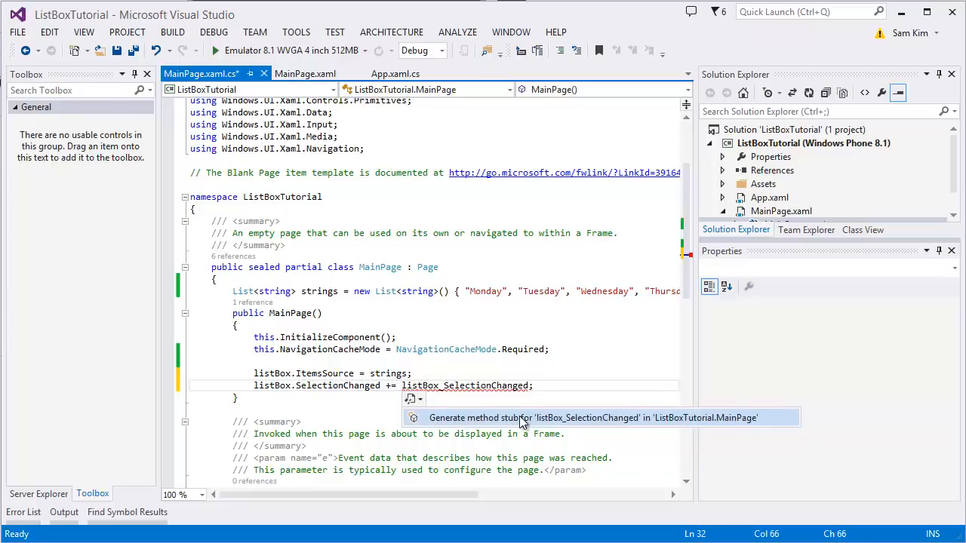
# - Generate the listBox_SelectionChanged method stub and scroll to it
pyautogui.click(521, 416)
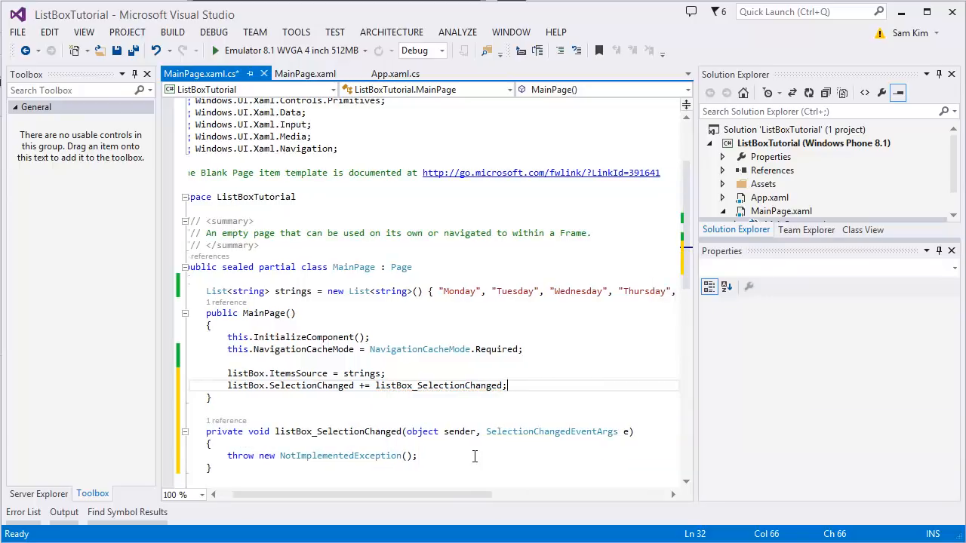
pyautogui.scroll(-3)
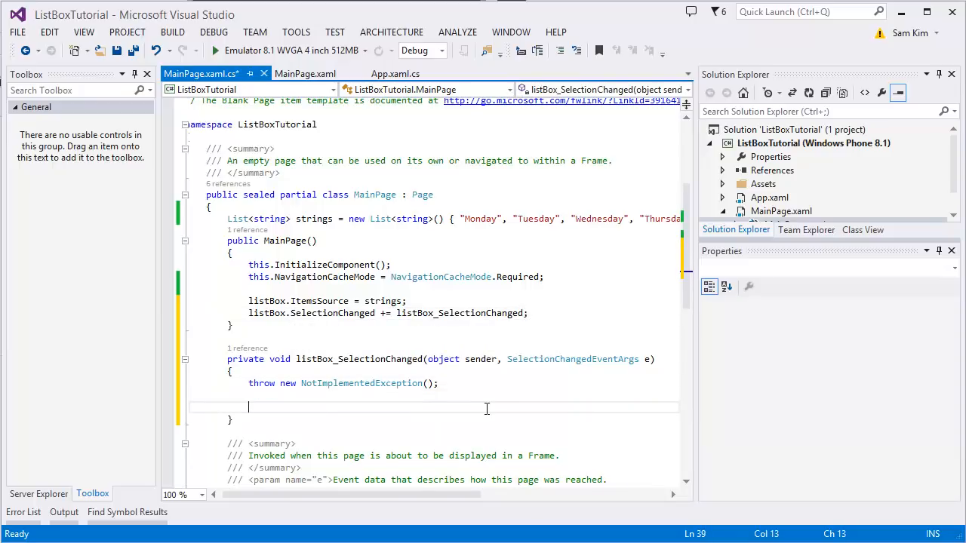
pyautogui.moveTo(444, 392)
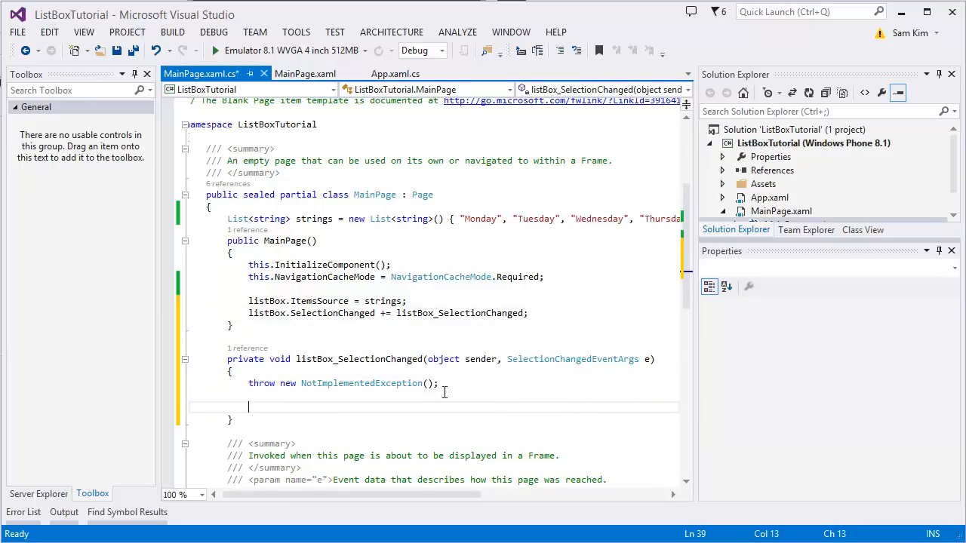
# - Add Debug.WriteLine(listBox.SelectedItem.ToString()); in the selection handler
pyautogui.write('Co')
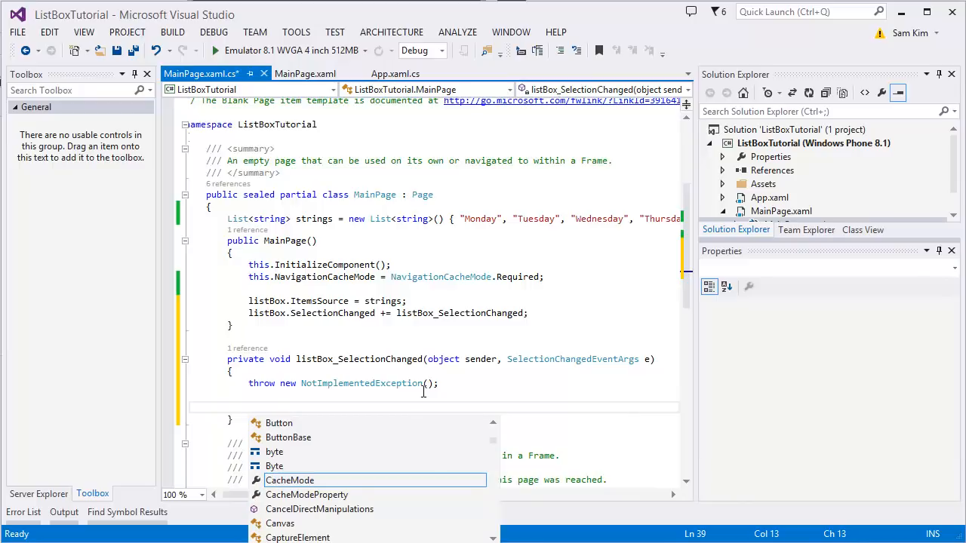
pyautogui.moveTo(290, 480)
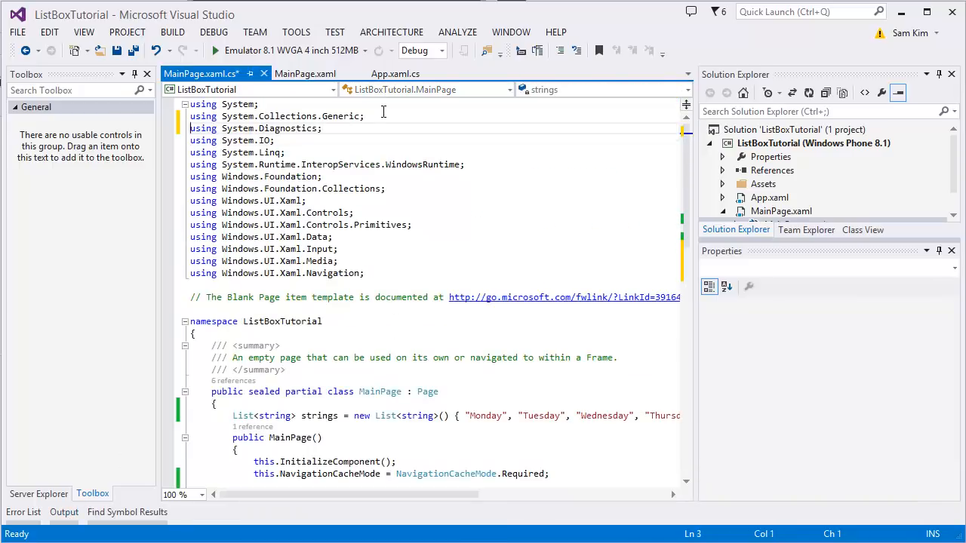
pyautogui.write('Debug.WriteLine(listBox.')
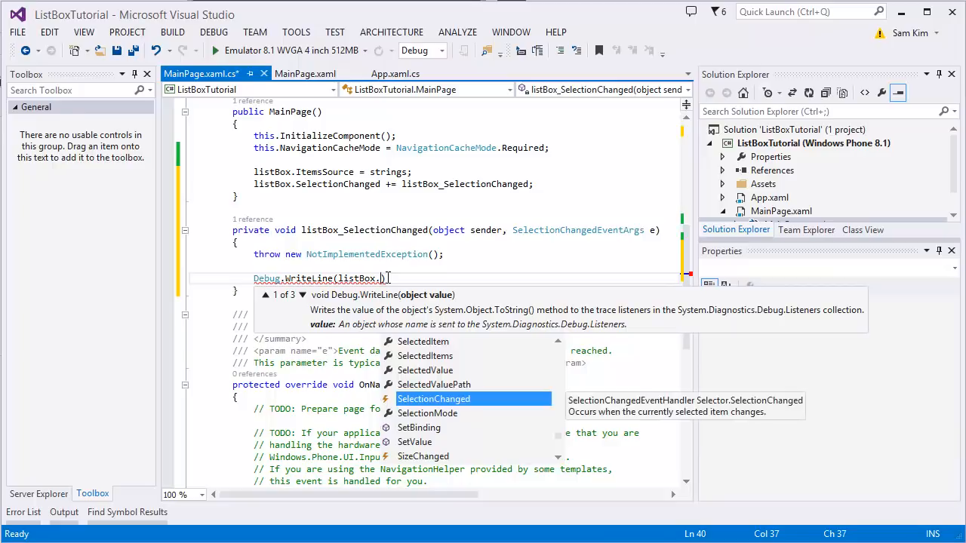
pyautogui.write('s')
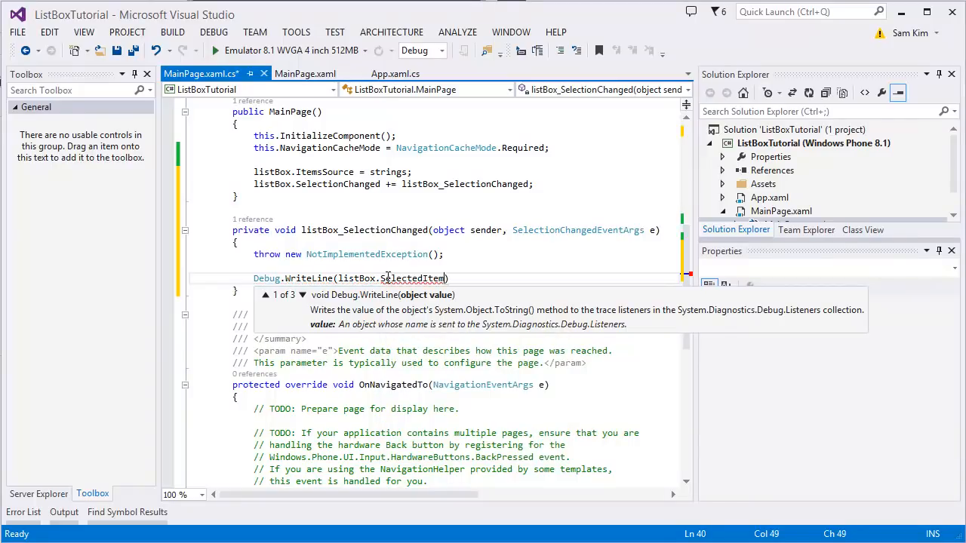
pyautogui.write('.ToString(')
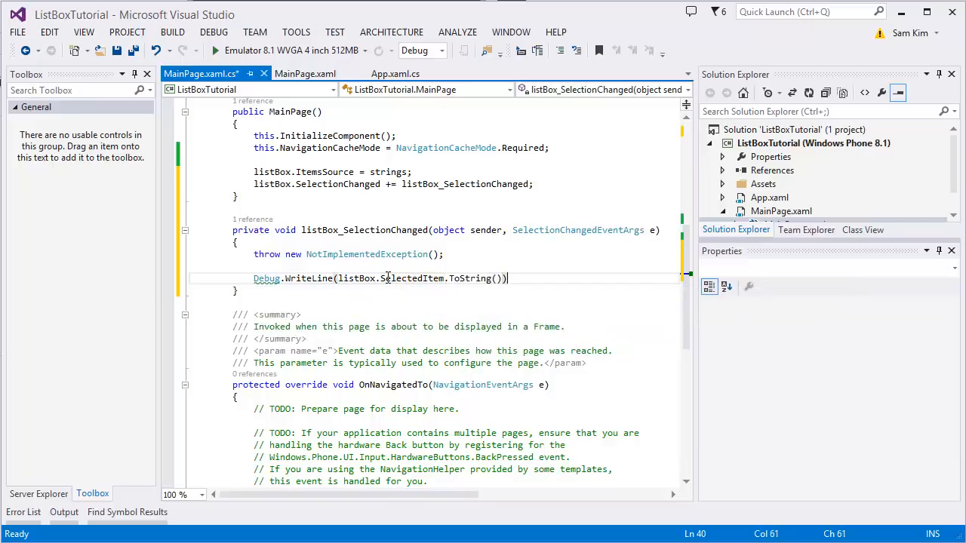
pyautogui.write(';')
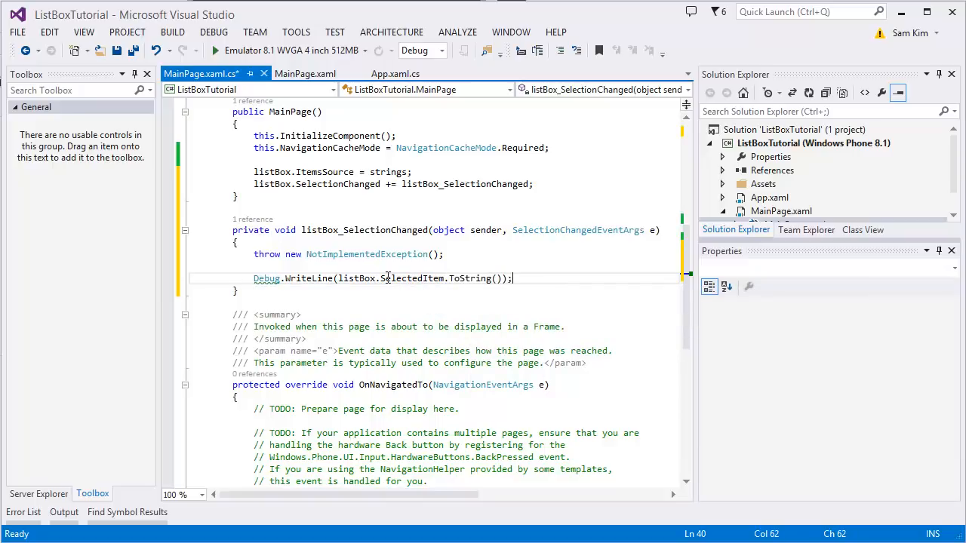
# - Add Debug.WriteLine(listBox.SelectedIndex.ToString()); below it
pyautogui.write('Debug.WriteLine(listBox.s')
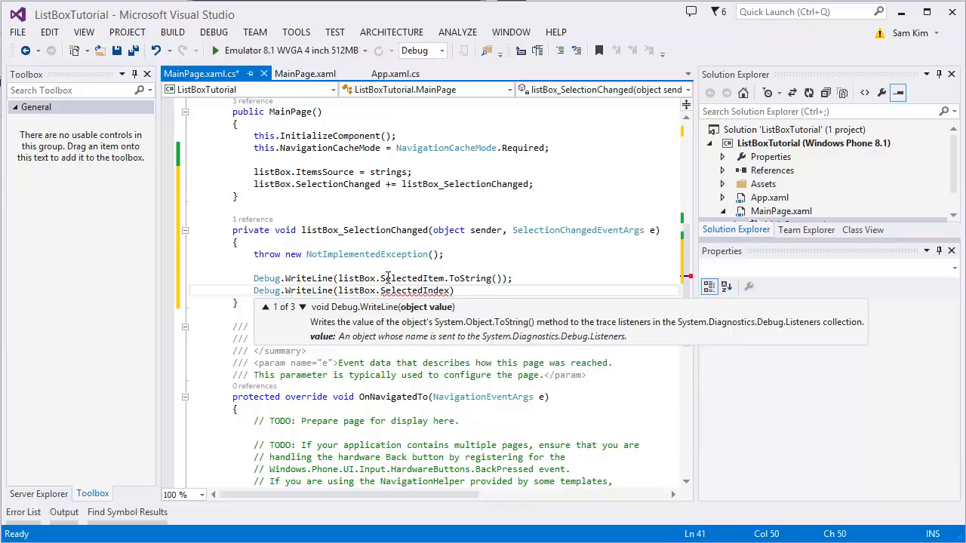
pyautogui.write('.ToString()')
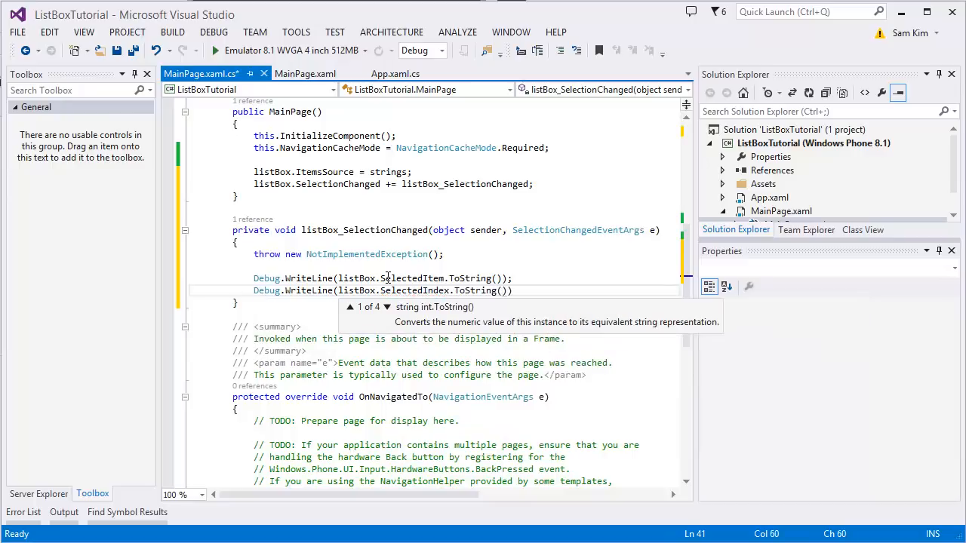
pyautogui.write(';')
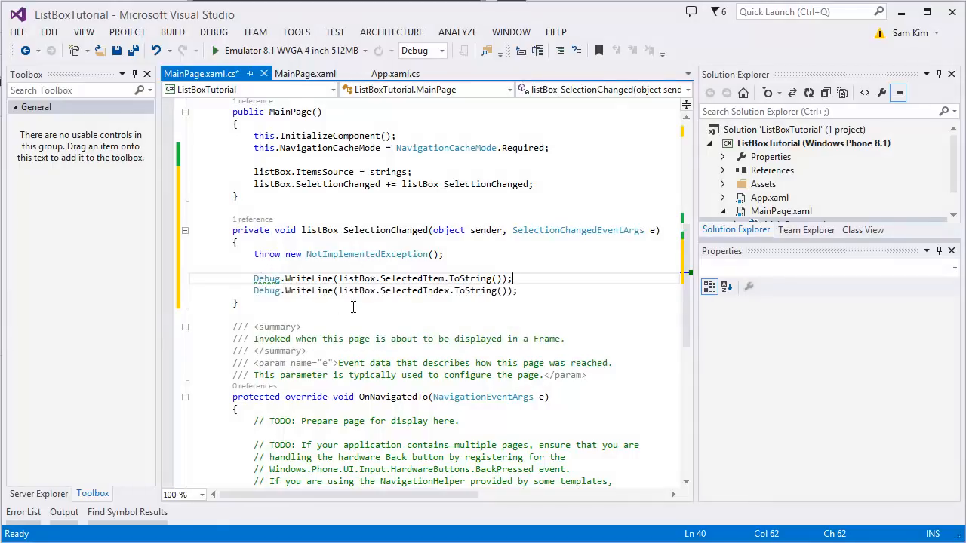
pyautogui.moveTo(428, 268)
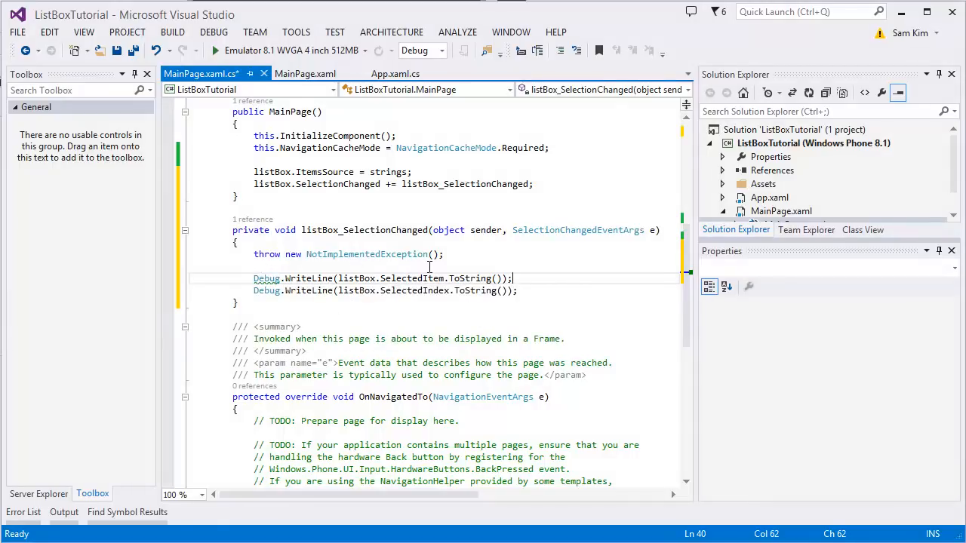
pyautogui.moveTo(472, 308)
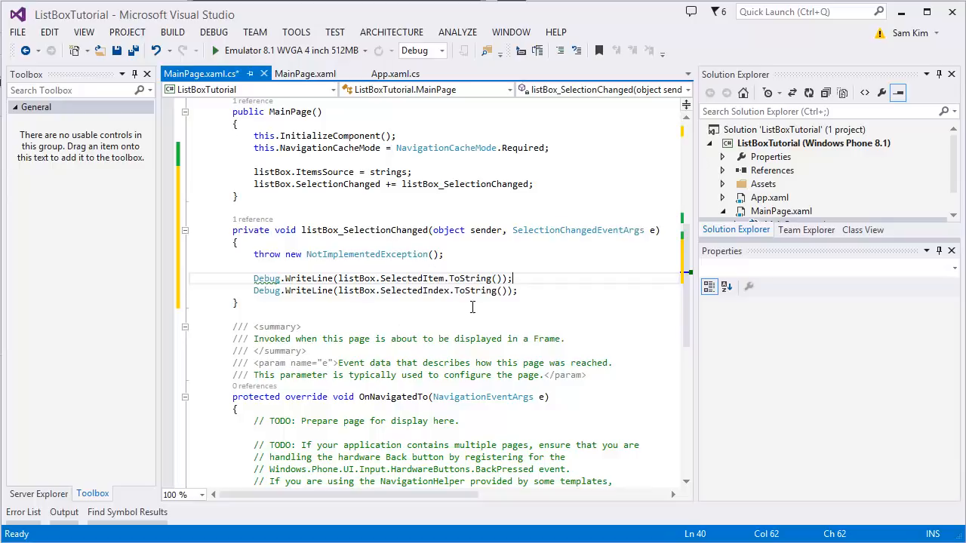
pyautogui.moveTo(425, 277)
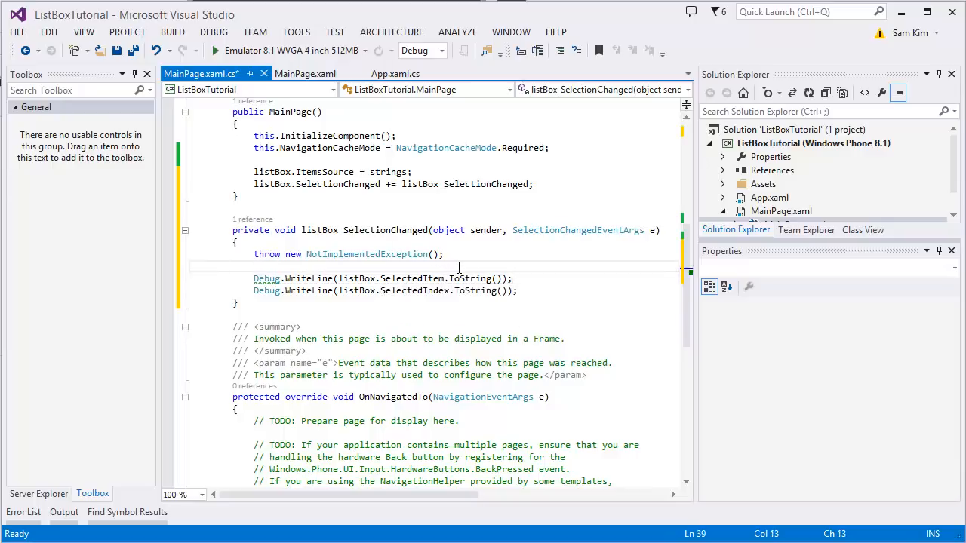
pyautogui.moveTo(513, 278)
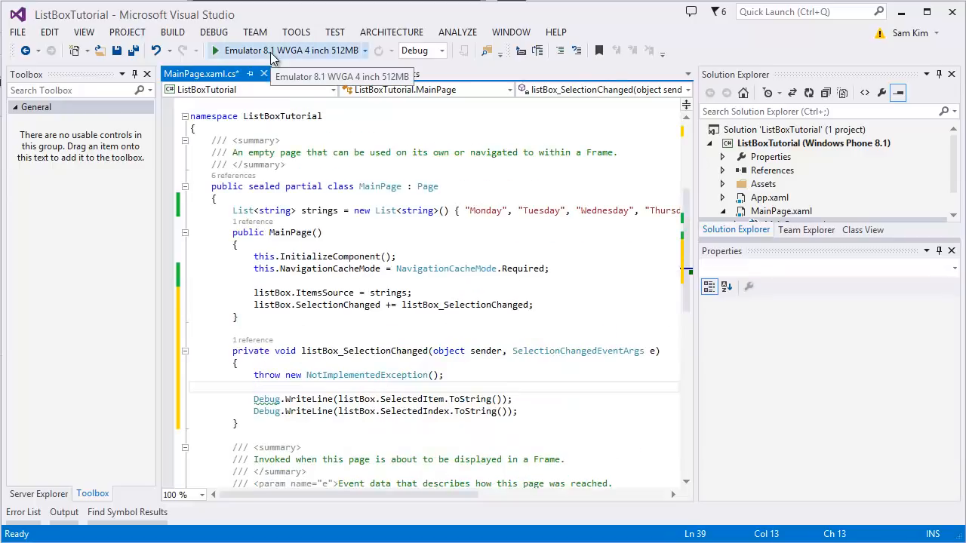
# - Start the weekday list app in the Emulator 8.1 debugger
pyautogui.click(217, 51)
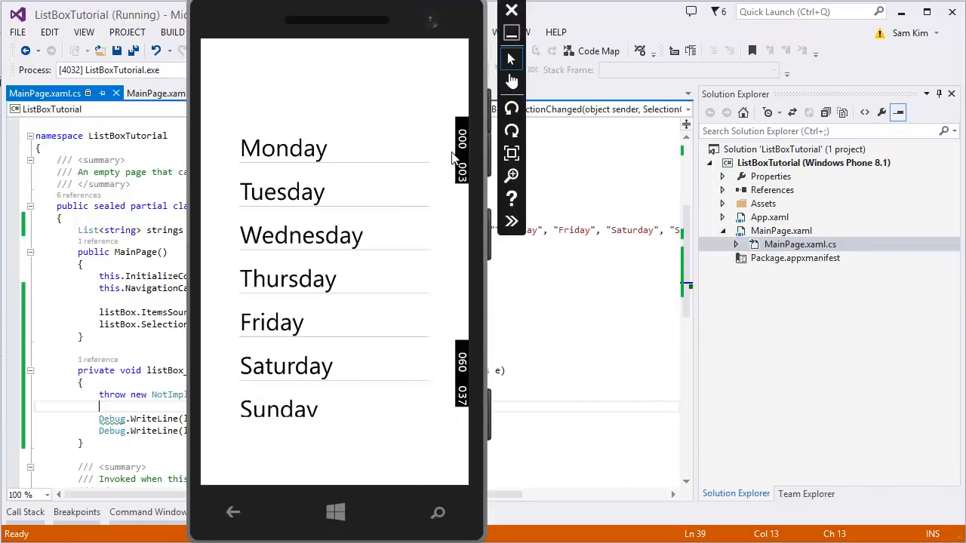
pyautogui.moveTo(456, 412)
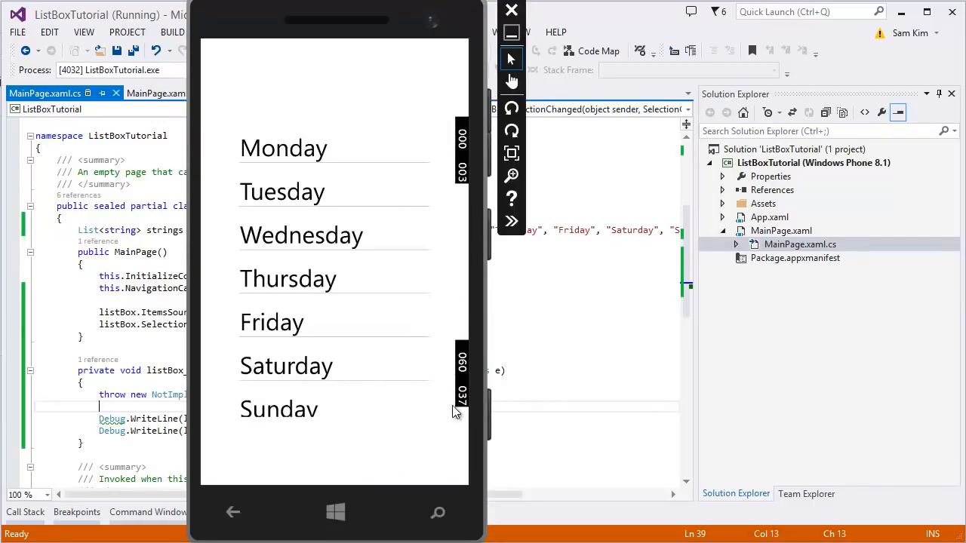
pyautogui.moveTo(459, 172)
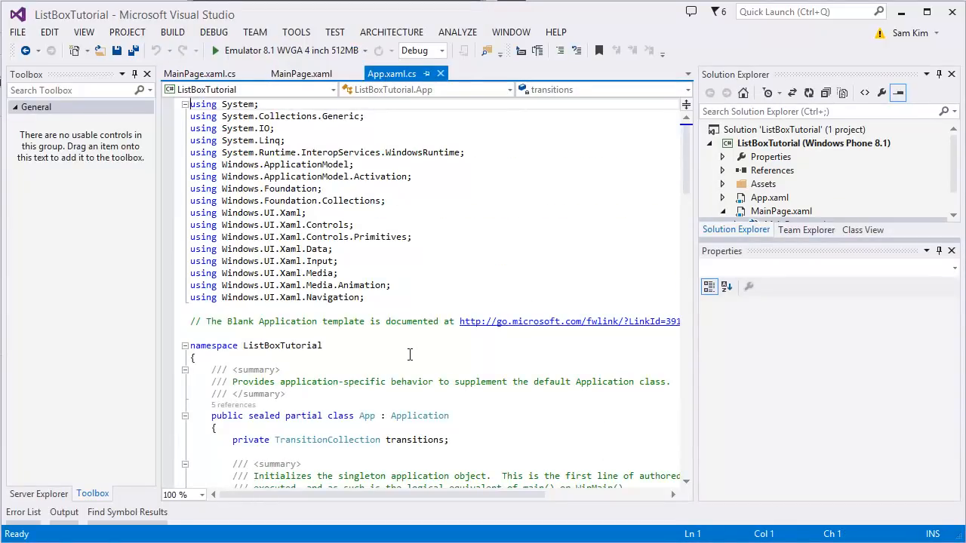
# - Delete the #if DEBUG frame-rate counter block from OnLaunched and rerun in the emulator
pyautogui.scroll(-3)
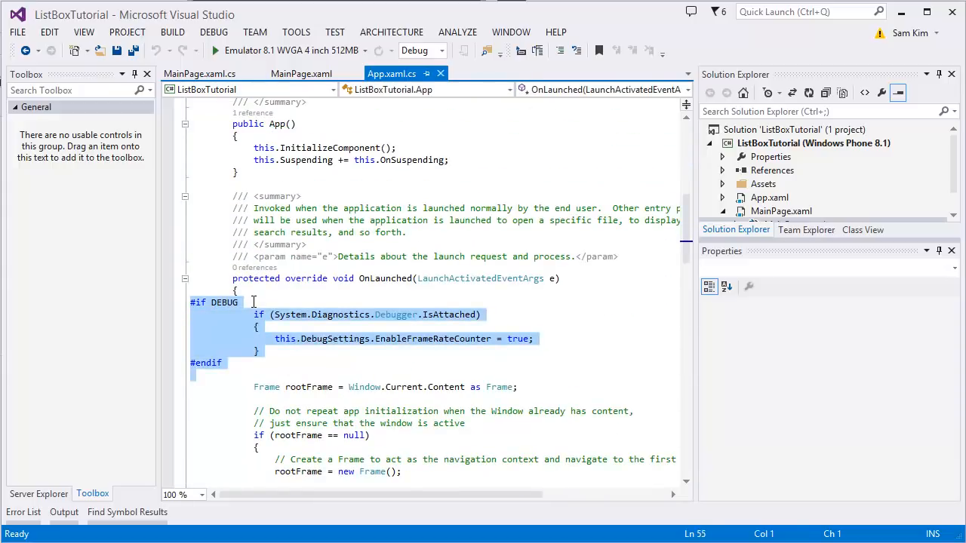
pyautogui.moveTo(453, 402)
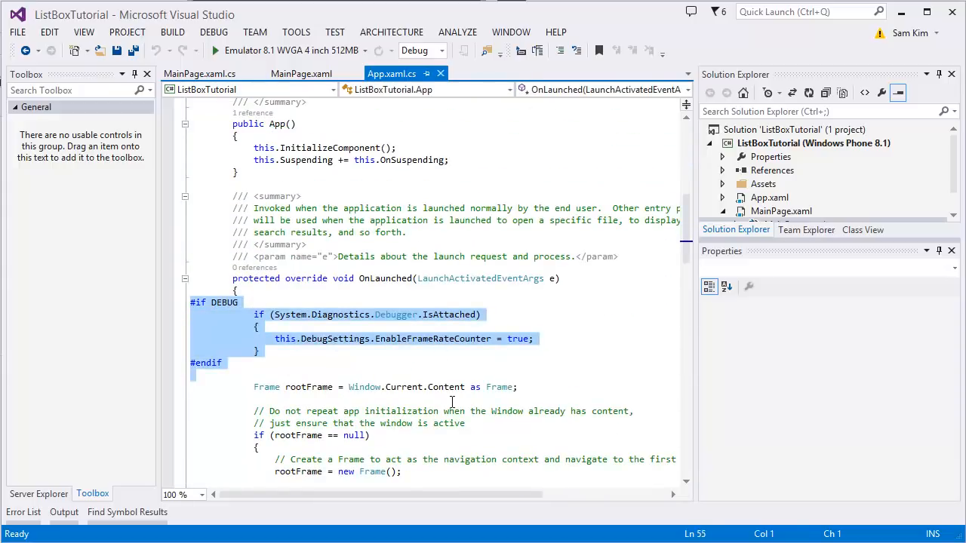
pyautogui.click(218, 52)
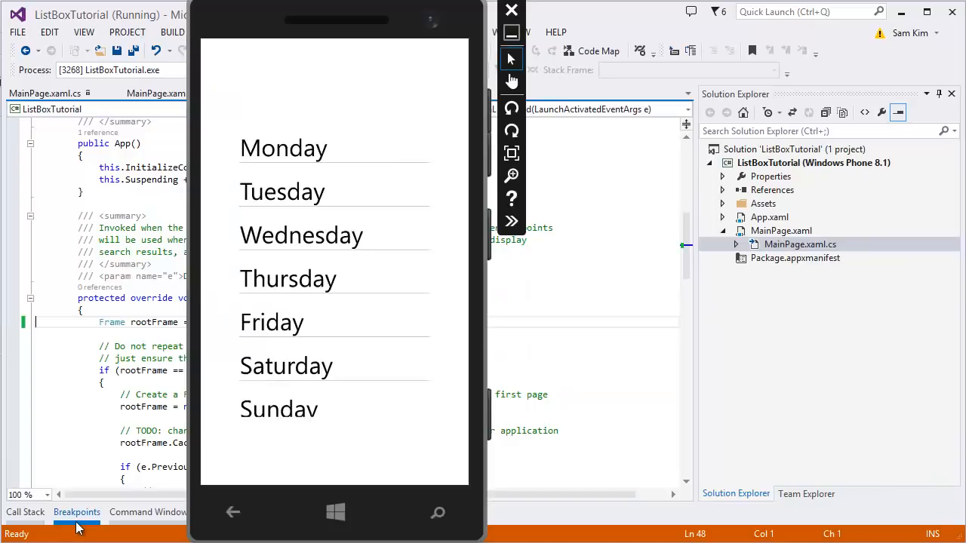
pyautogui.moveTo(365, 16)
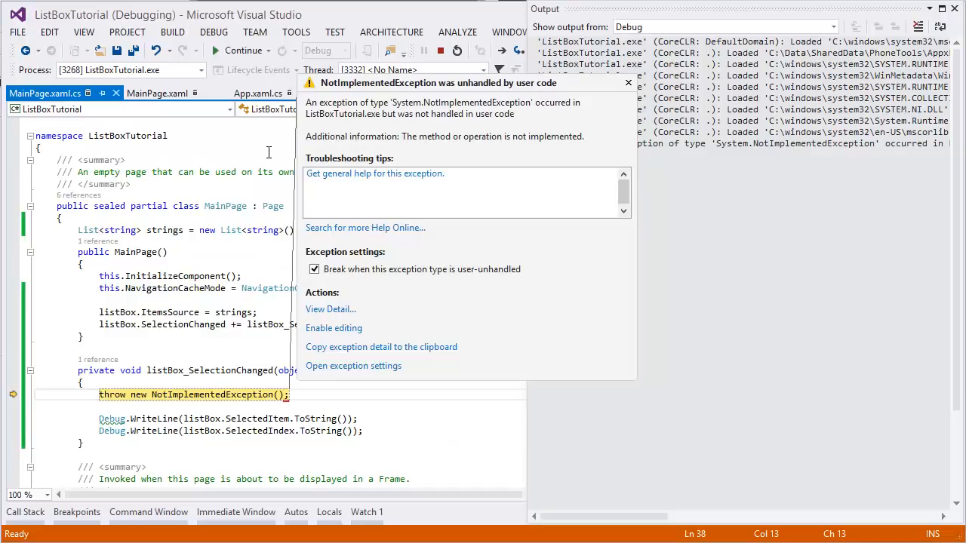
pyautogui.moveTo(449, 167)
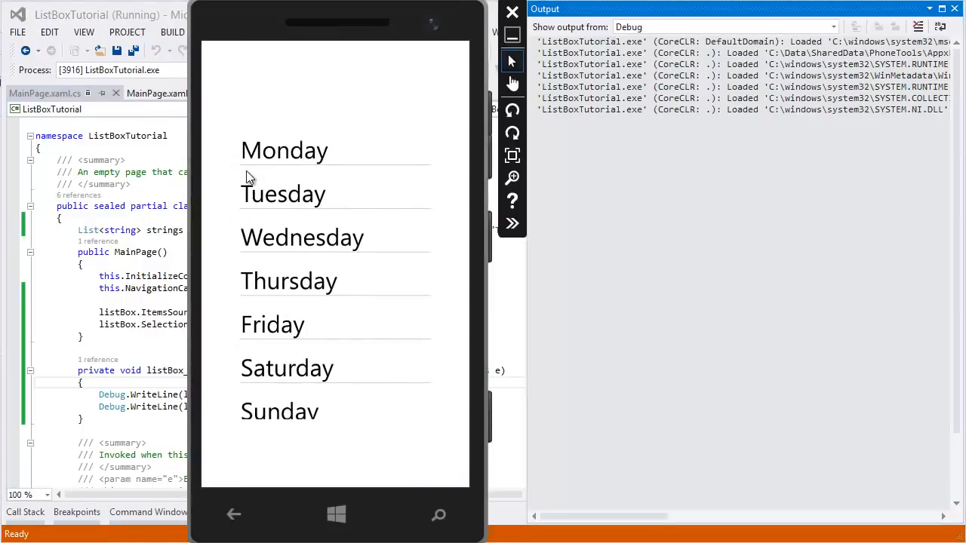
# - Tap Monday, Tuesday, Wednesday, then Monday and Tuesday again, logging names and indexes to Output
pyautogui.click(284, 149)
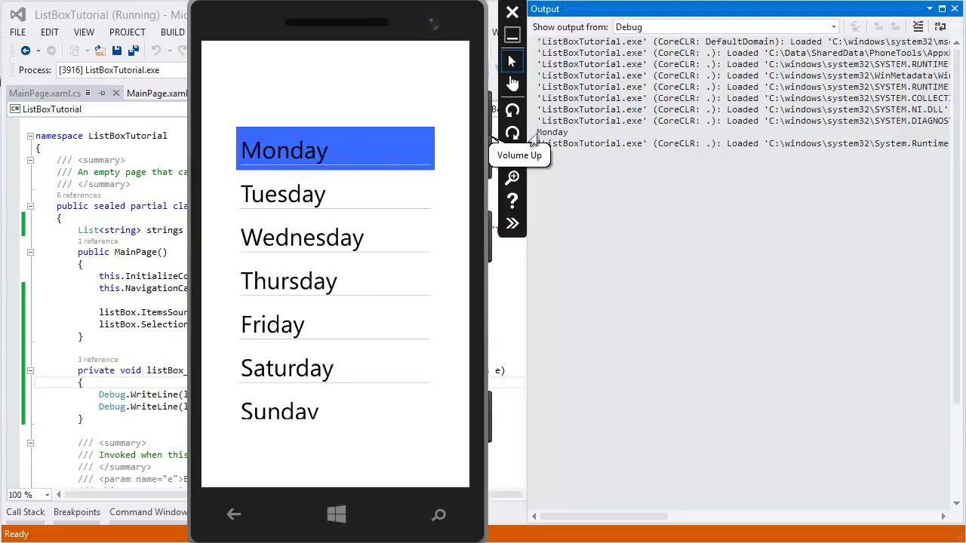
pyautogui.click(284, 193)
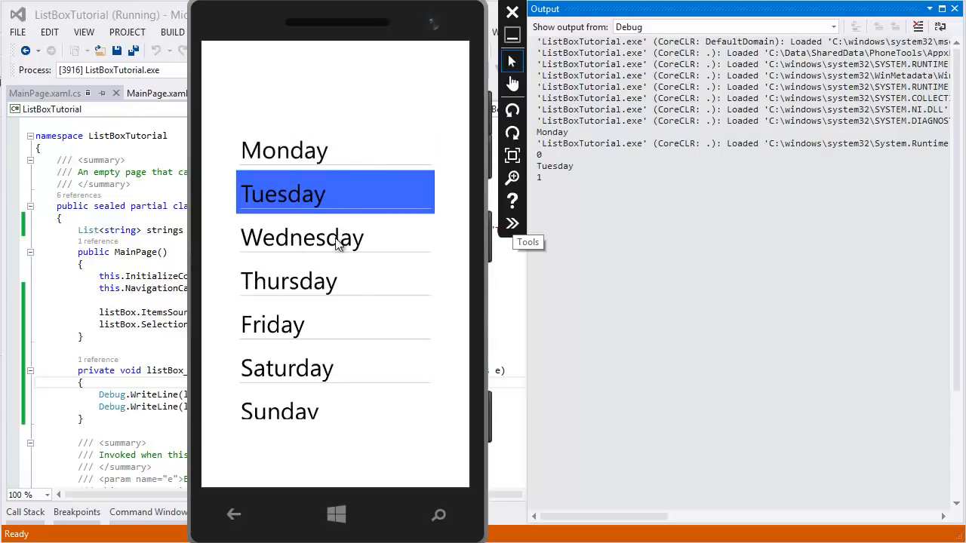
pyautogui.click(302, 237)
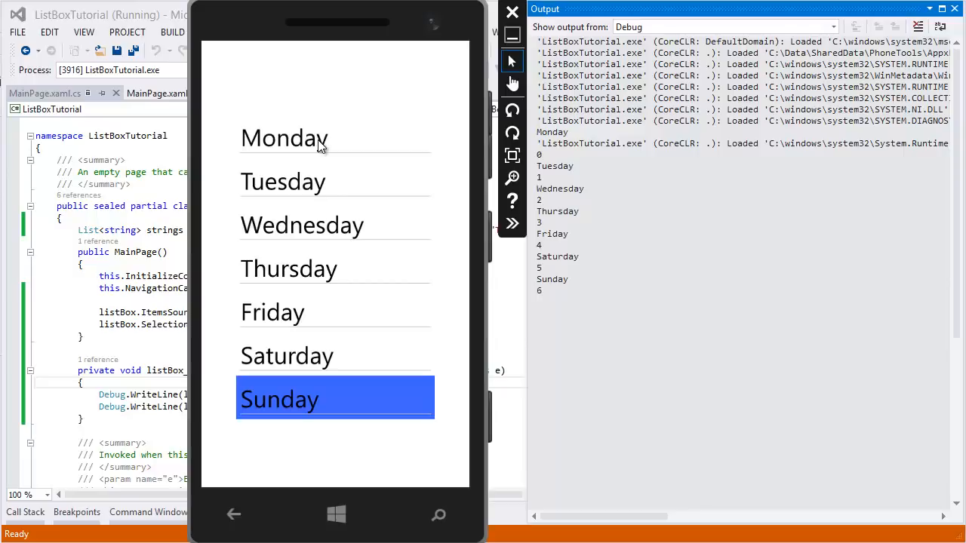
pyautogui.moveTo(356, 159)
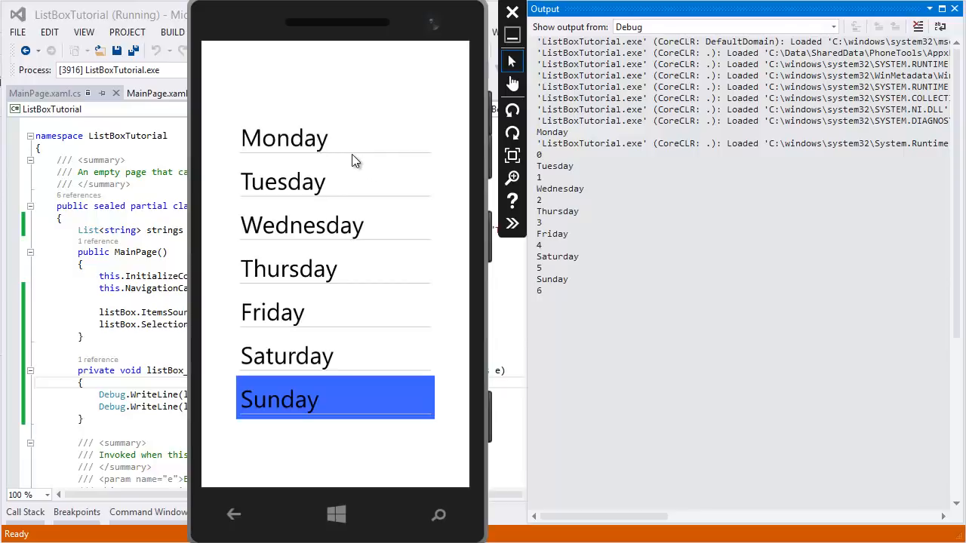
pyautogui.moveTo(322, 148)
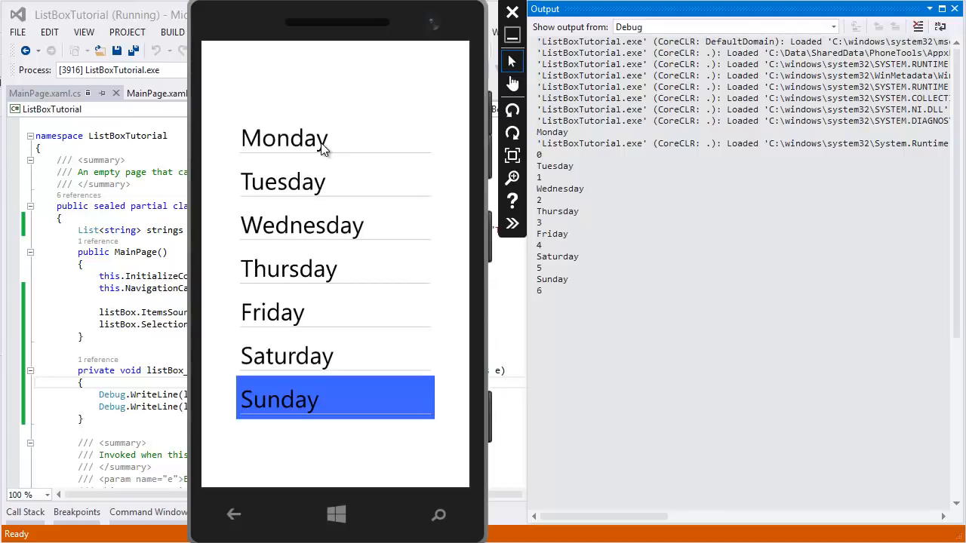
pyautogui.click(284, 139)
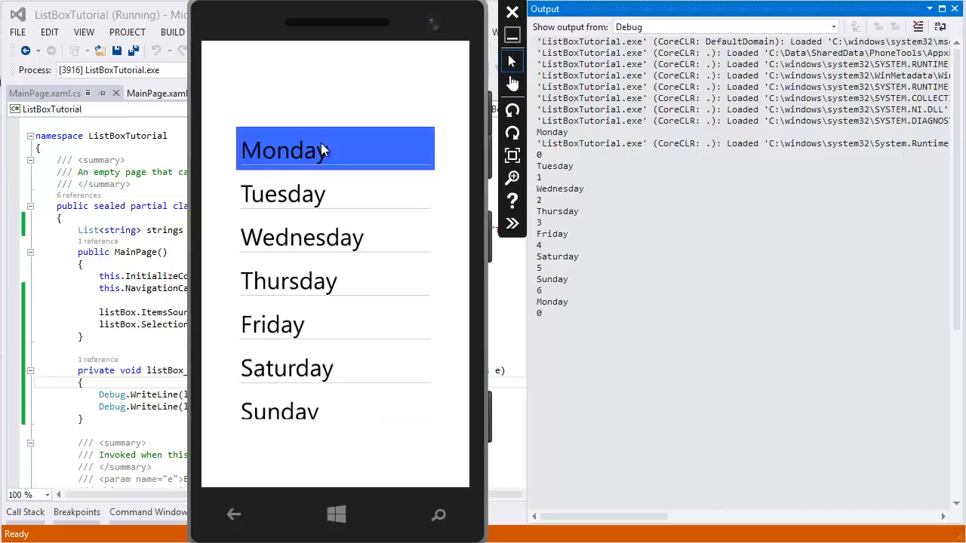
pyautogui.click(284, 193)
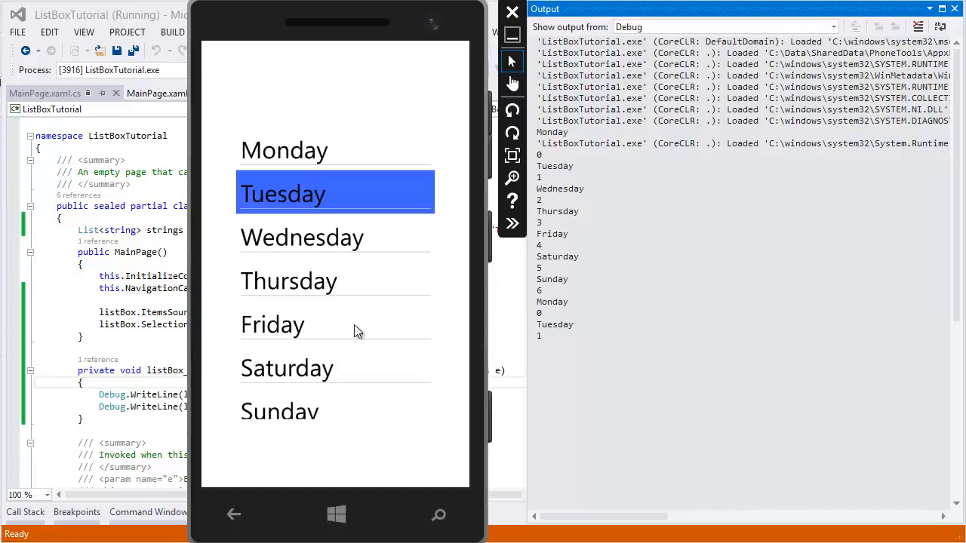
pyautogui.moveTo(333, 277)
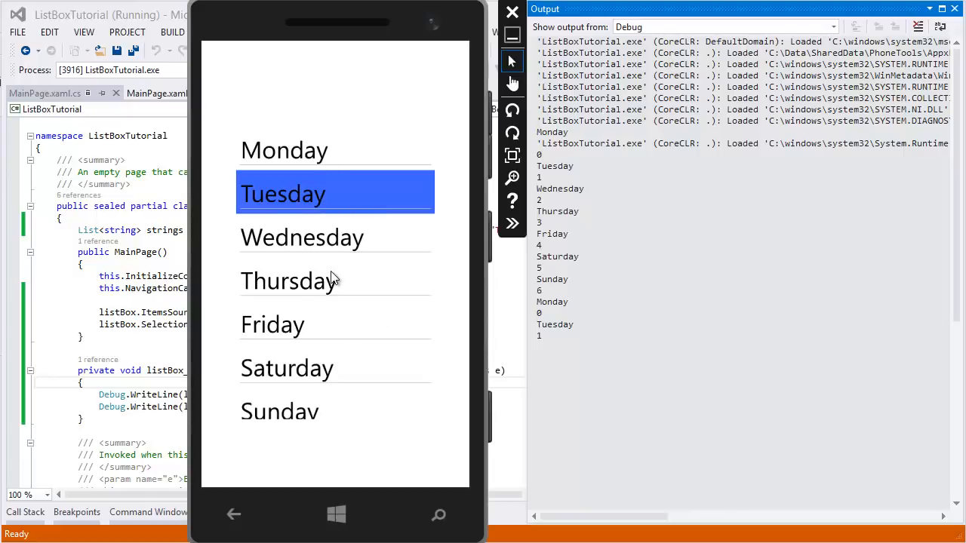
pyautogui.moveTo(359, 326)
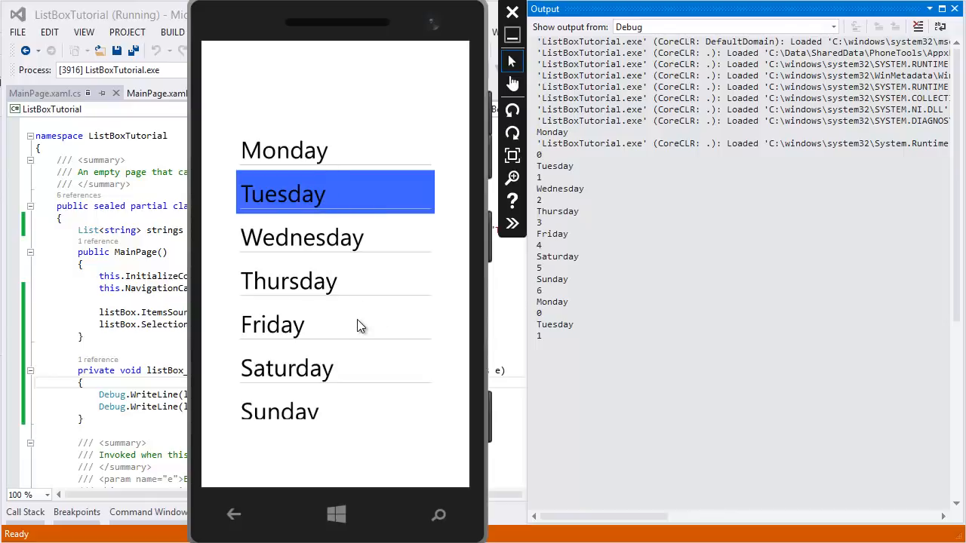